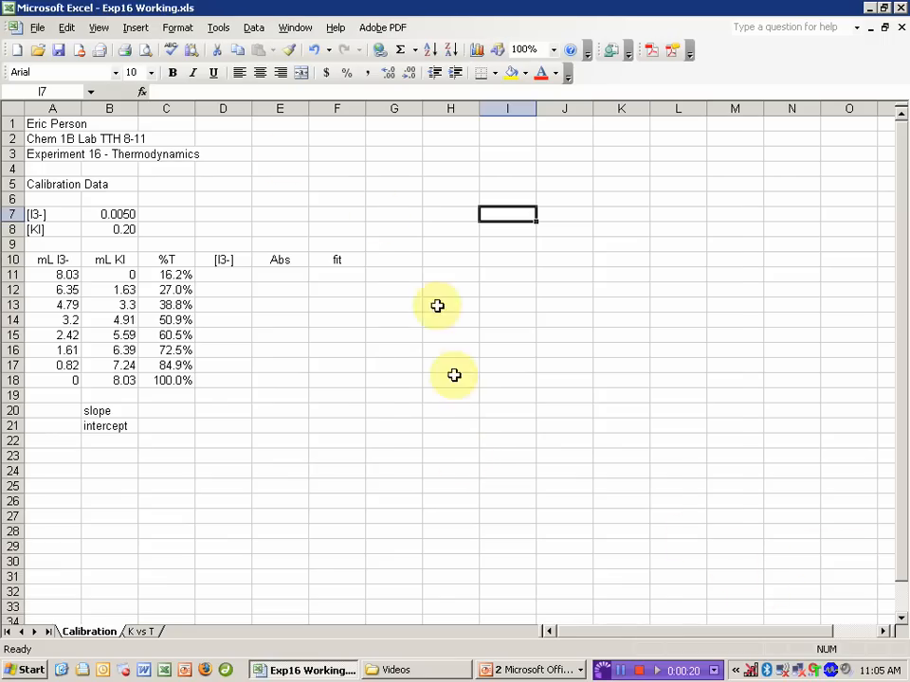
mouse_move(147, 233)
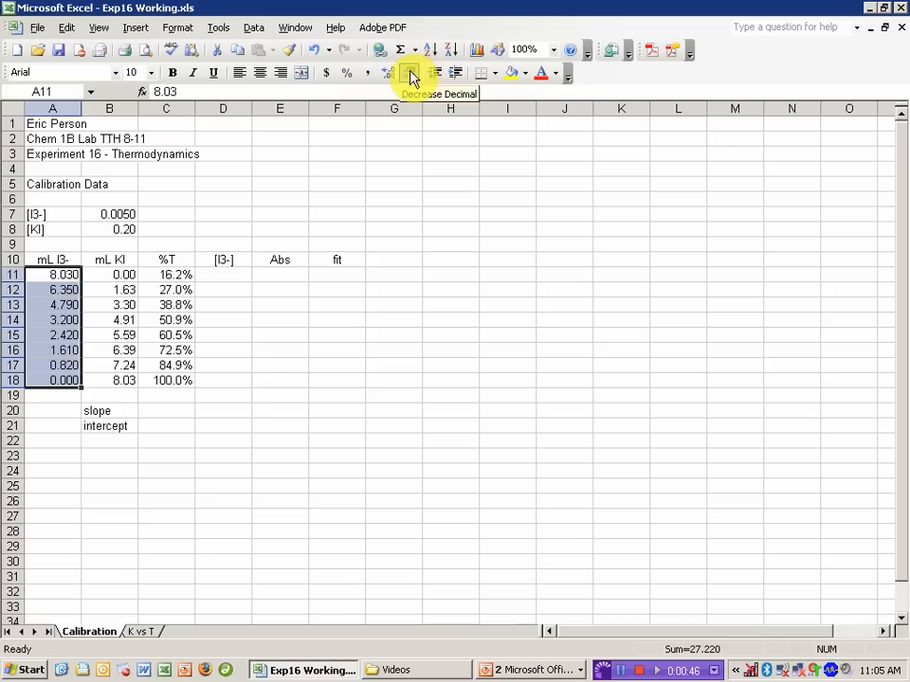
Format the mL I3- and mL KI volumes in A11:B18 to two decimal places.
left_click(410, 72)
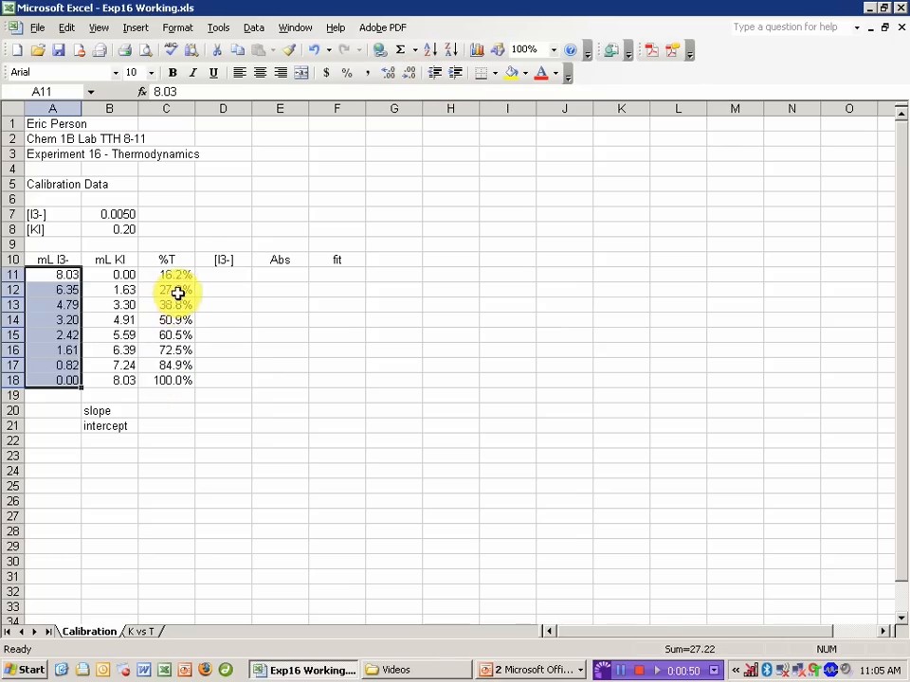
mouse_move(186, 292)
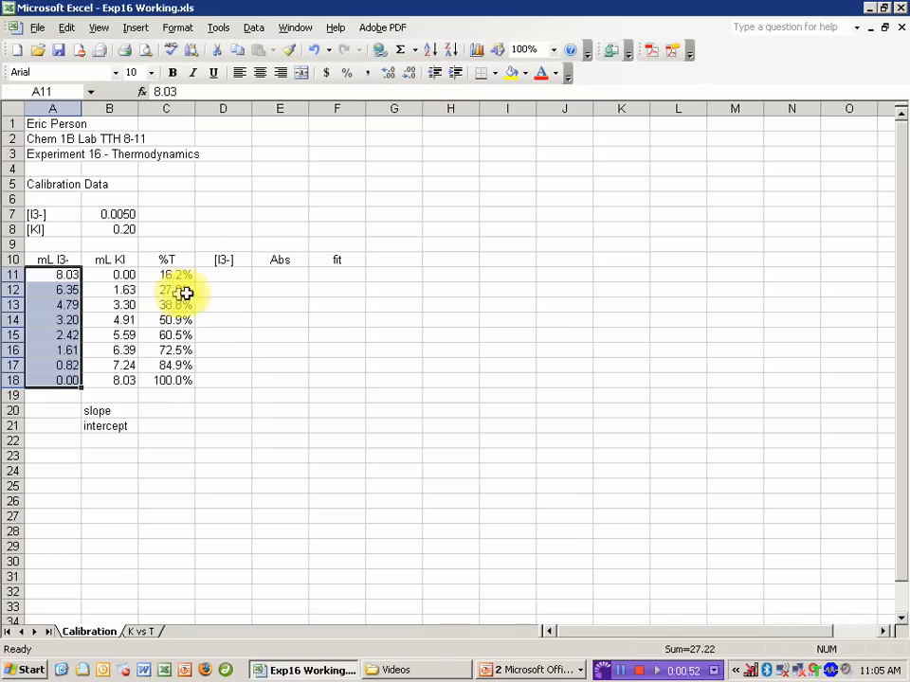
mouse_move(193, 277)
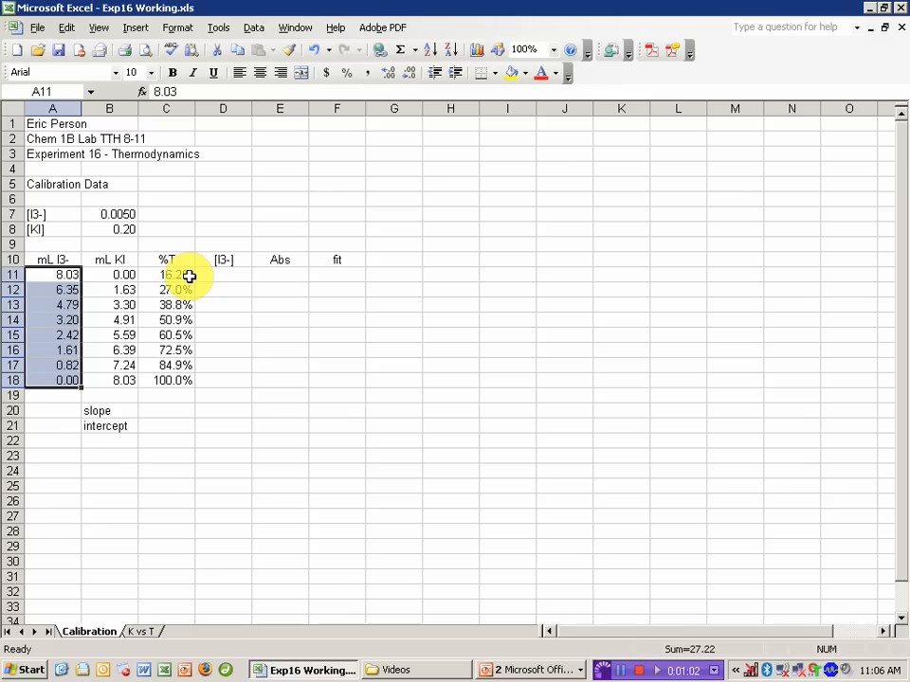
mouse_move(296, 284)
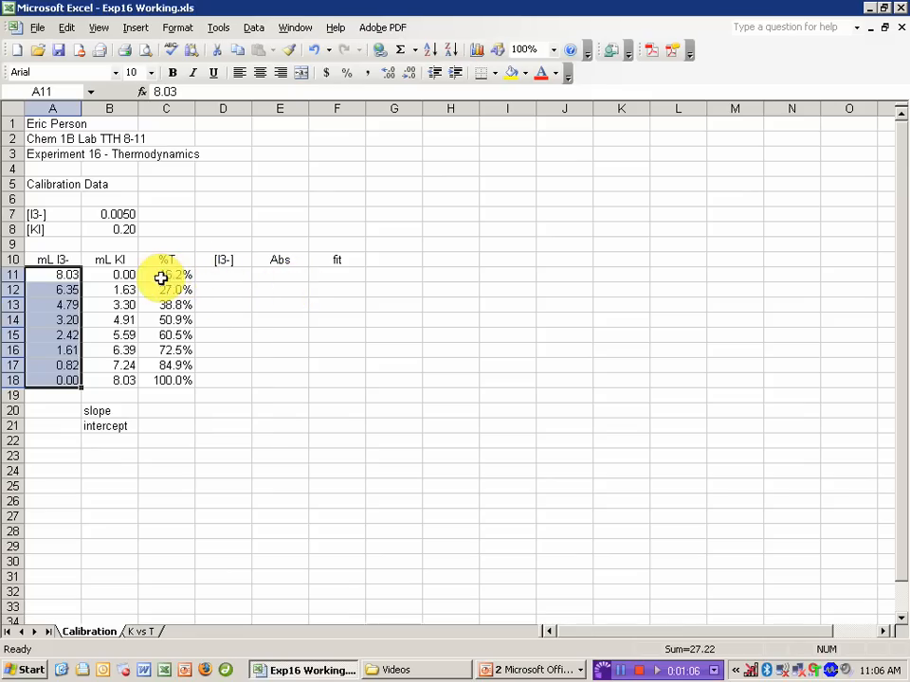
left_click(224, 275)
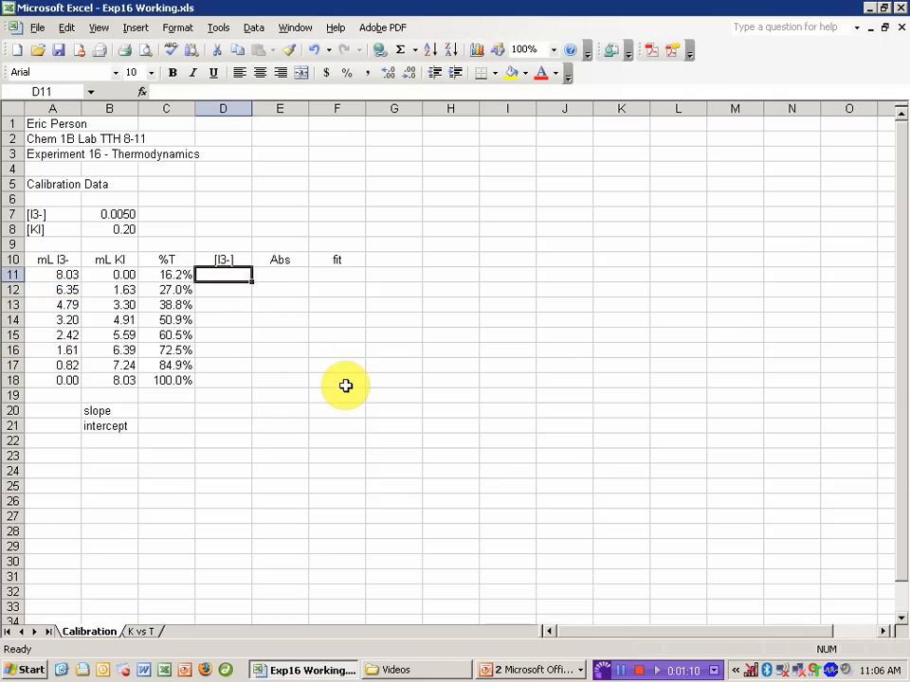
Enter =A11*B7/(A11+B11) in D11 and fill the [I3-] formula down to D18.
type("=")
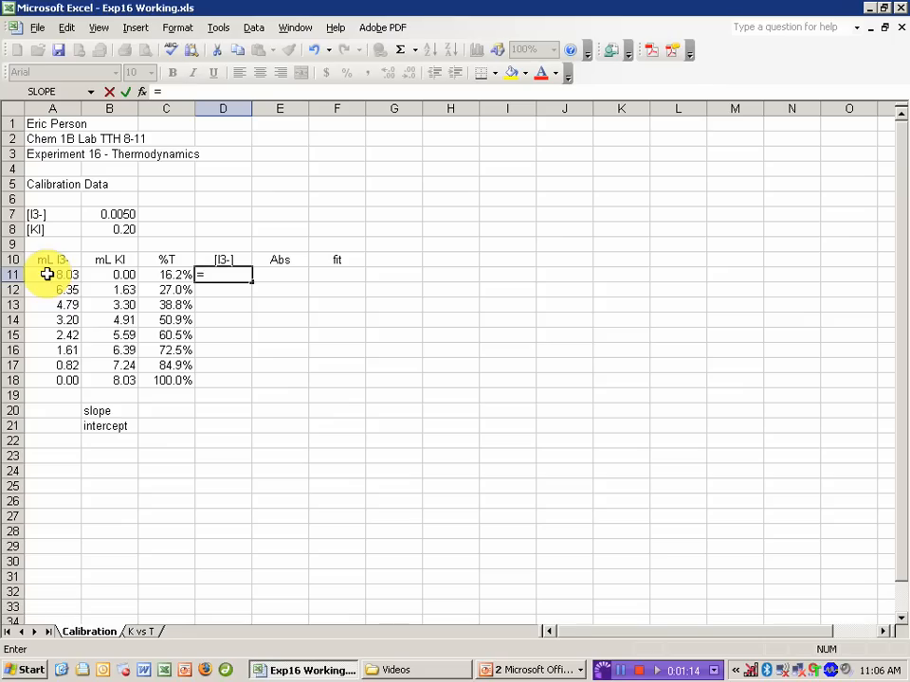
type("A11*")
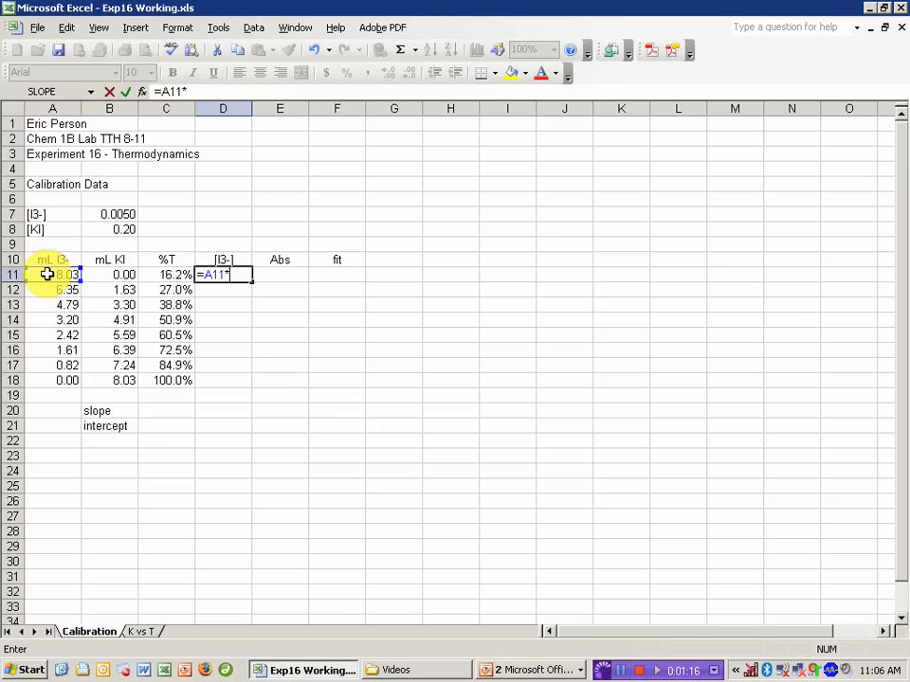
left_click(117, 214)
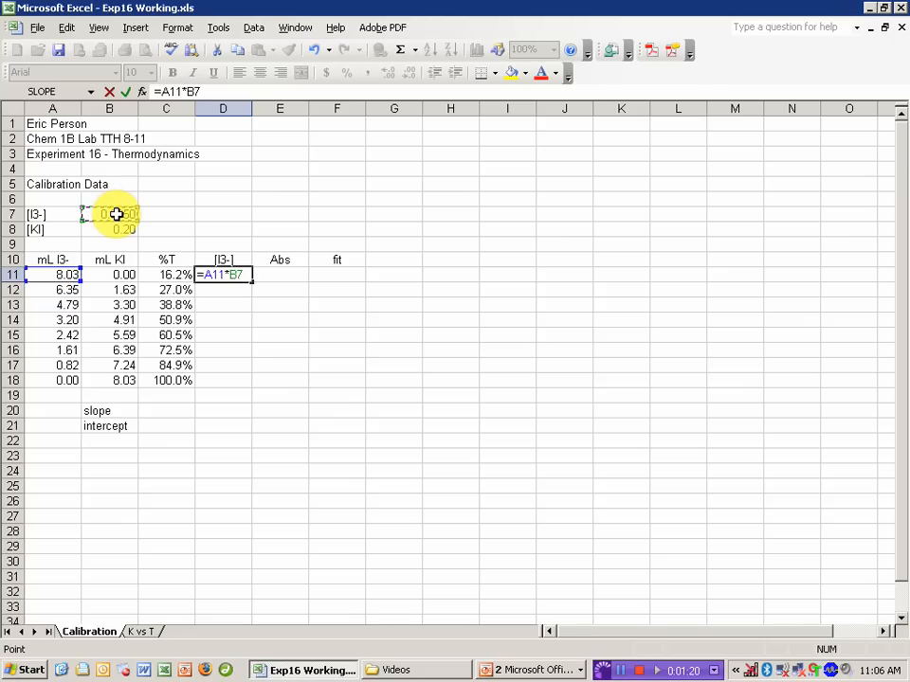
type("/")
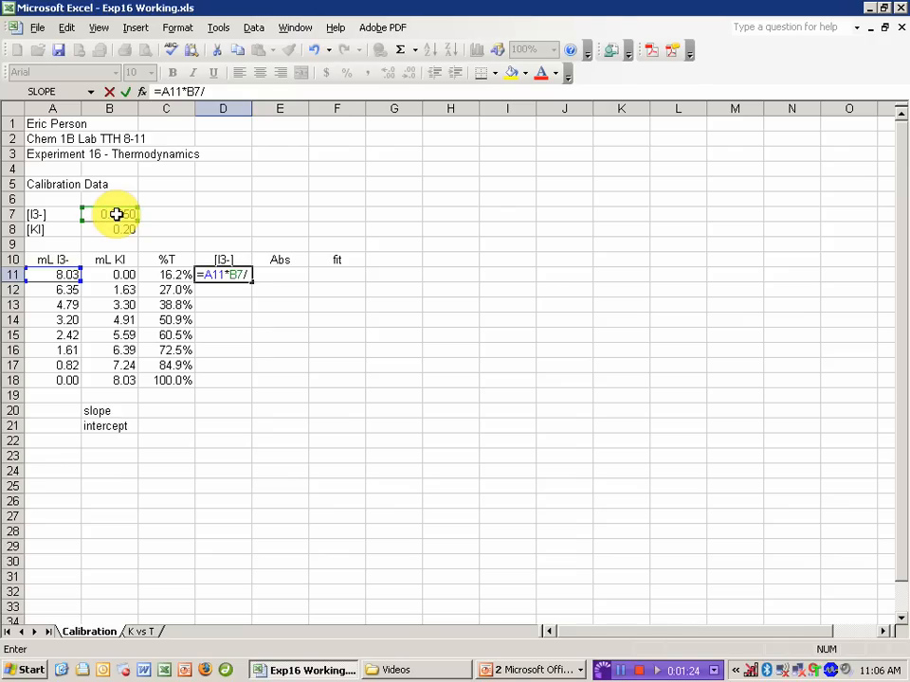
left_click(53, 274)
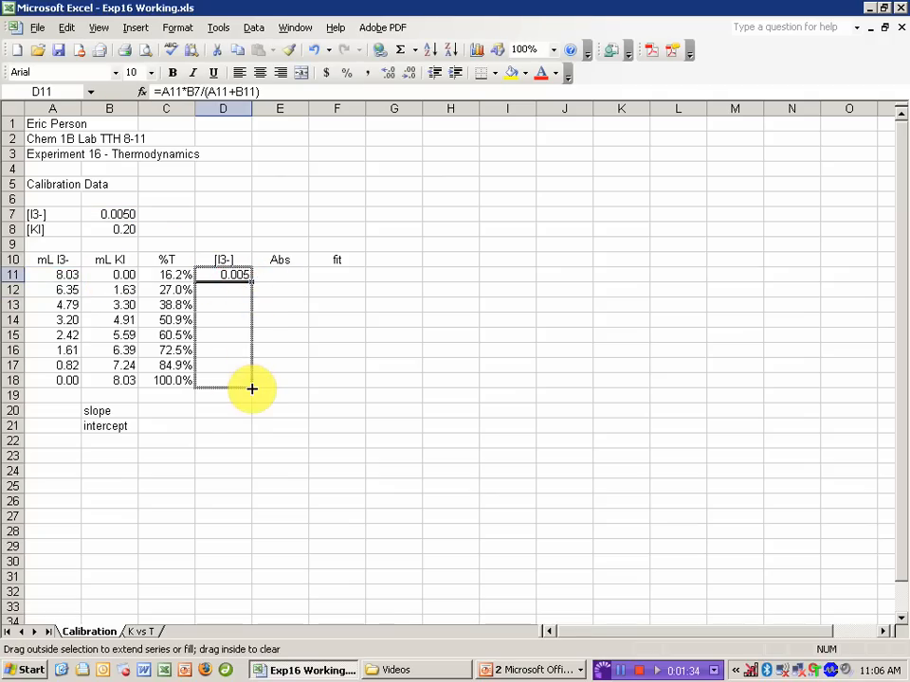
left_click_drag(233, 275, 233, 379)
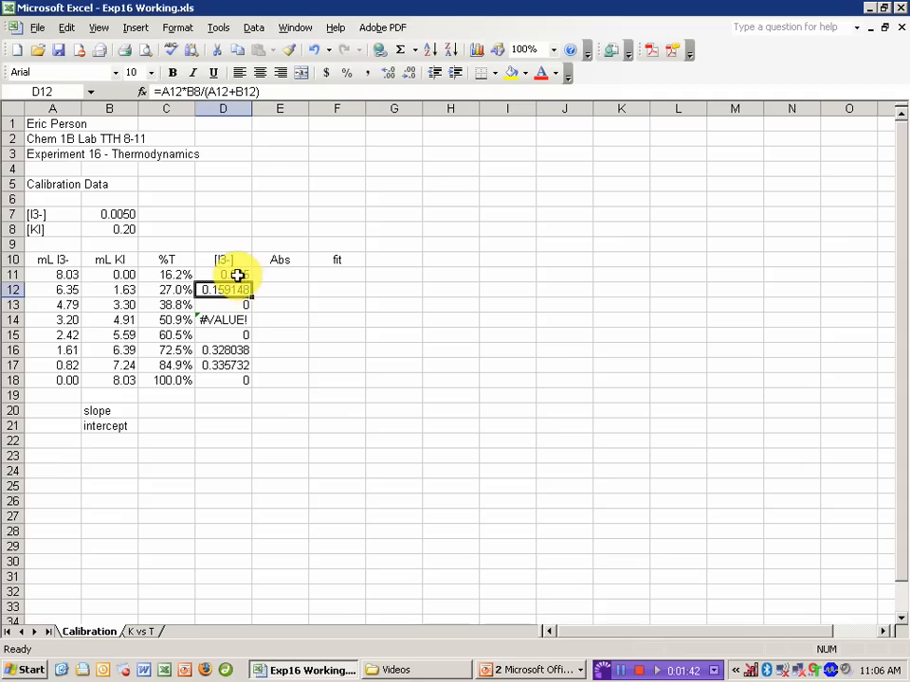
Fix the stock concentration reference as absolute $B$7 in the [I3-] formula.
left_click(222, 273)
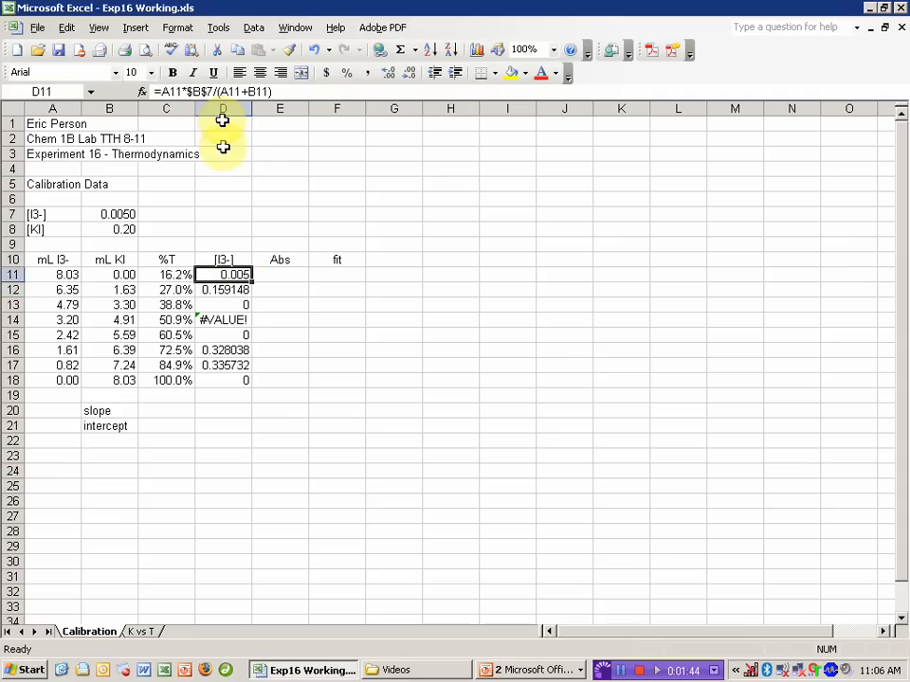
double_click(223, 273)
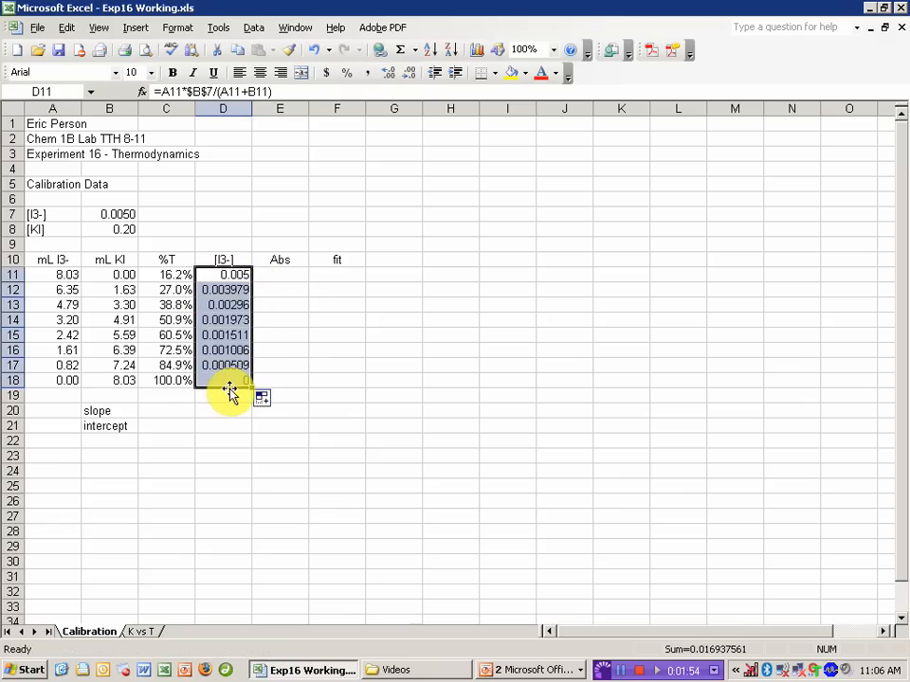
left_click(280, 275)
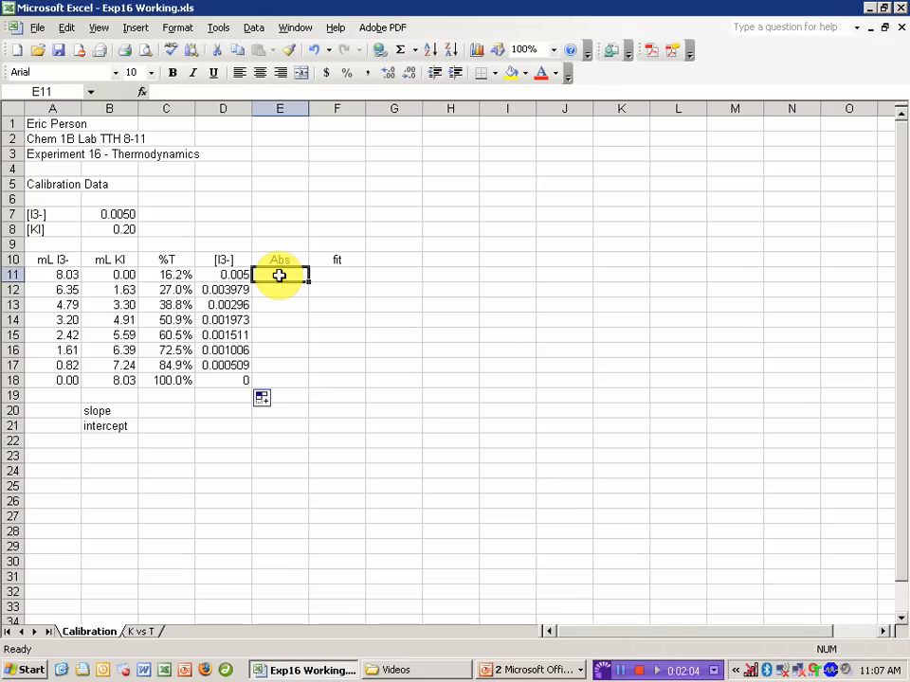
Enter =-LOG(C11) in E11 and fill the absorbance formula down to E18.
type("=")
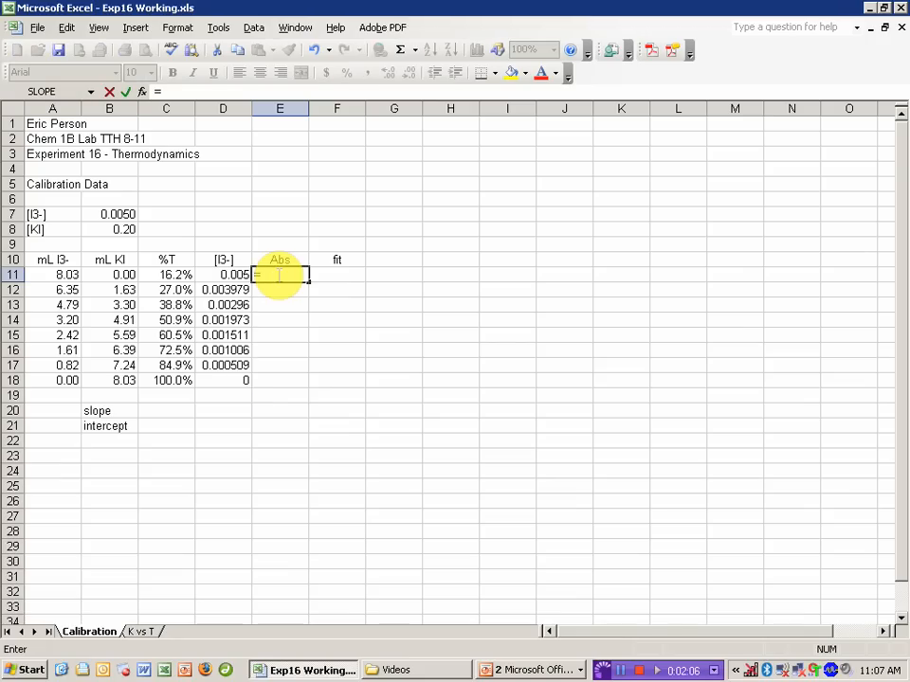
type("-log(")
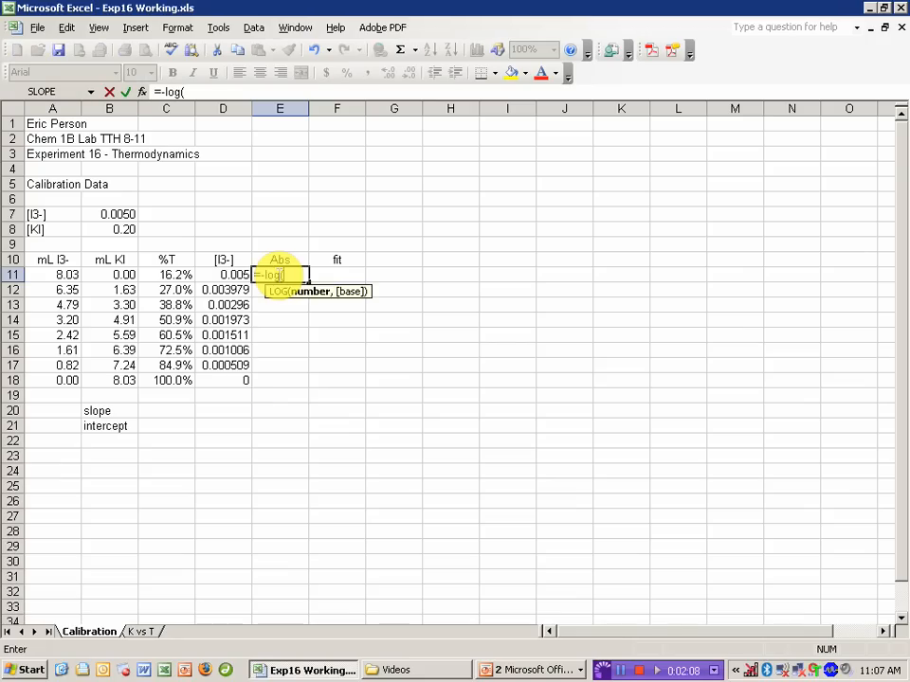
left_click(167, 274)
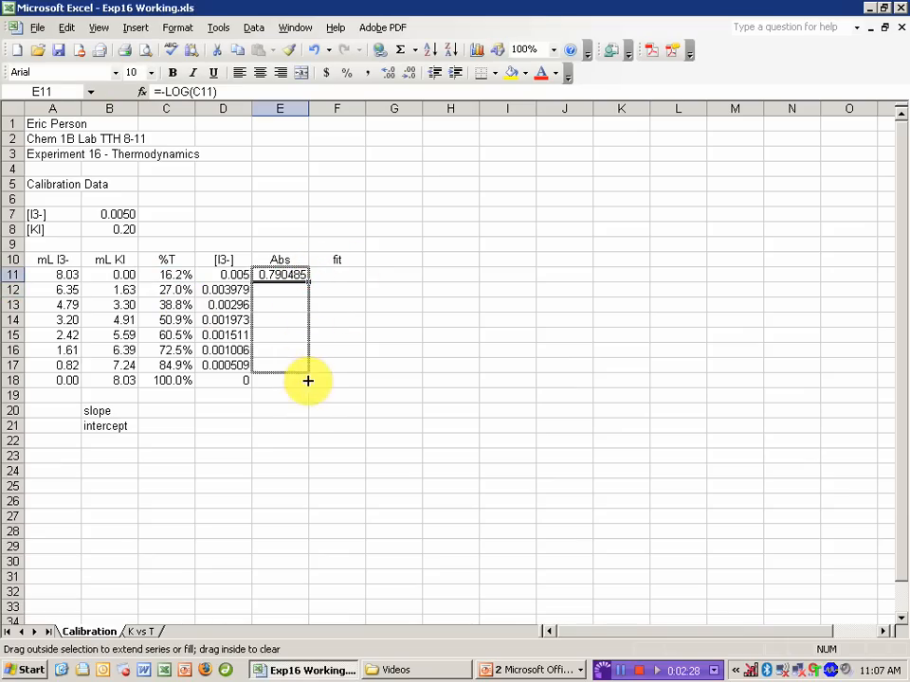
left_click_drag(307, 275, 299, 379)
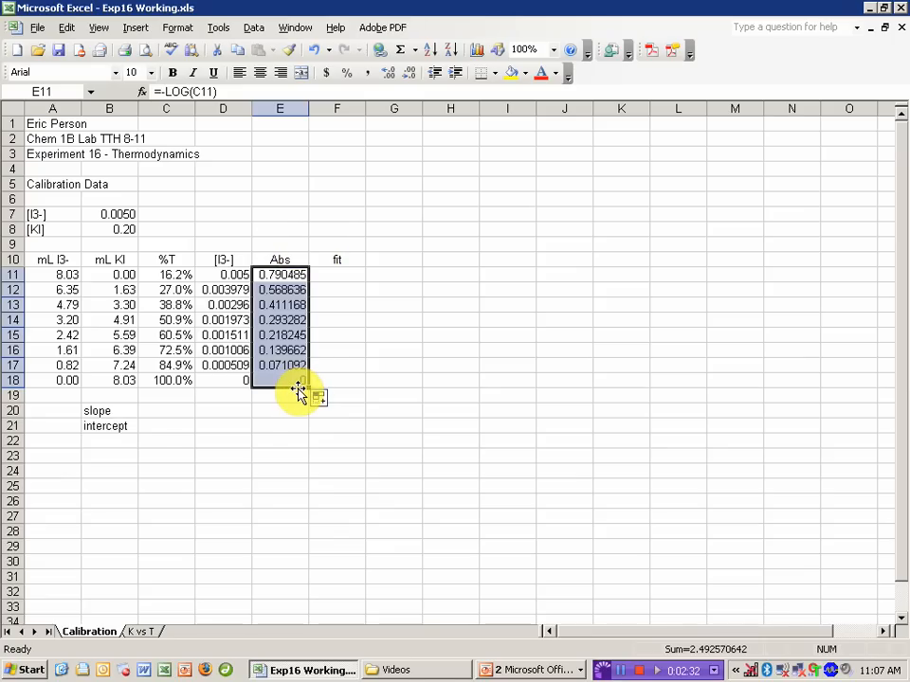
left_click(167, 409)
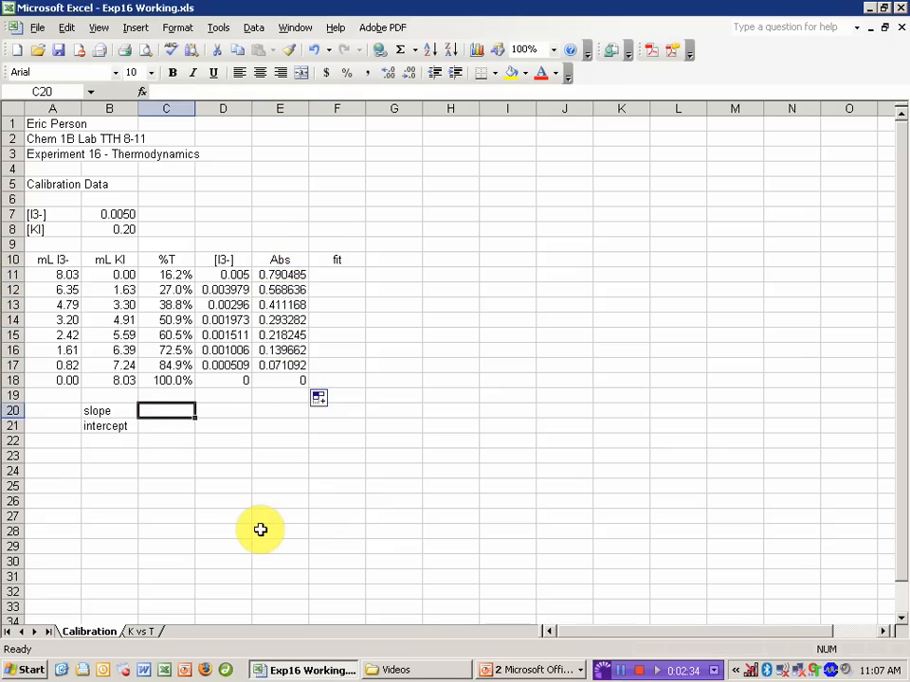
Calculate the slope =SLOPE(E11:E18,D11:D18) in C20 (152.9692).
type("=slope")
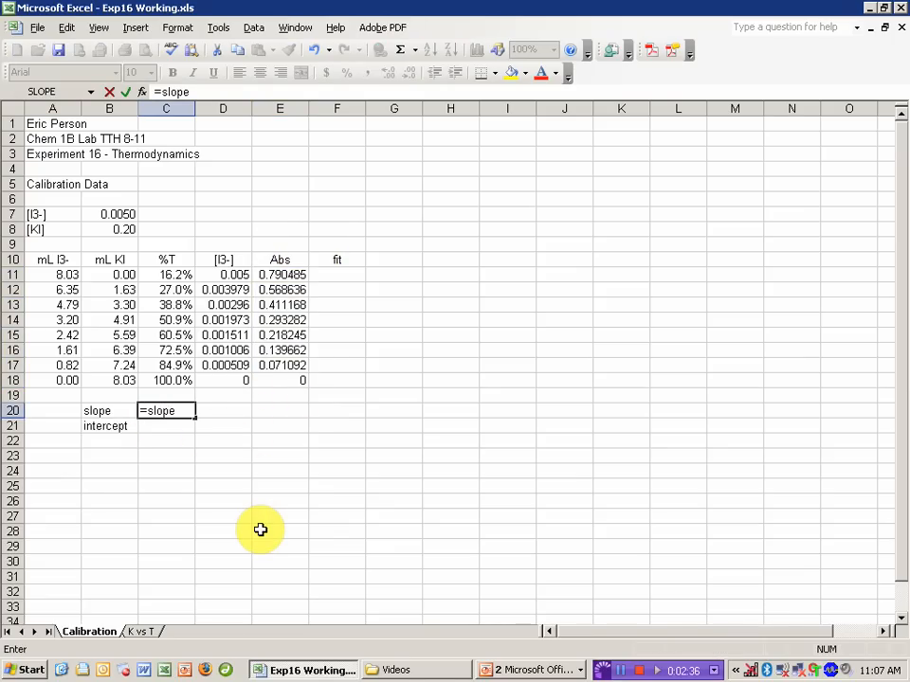
type("(")
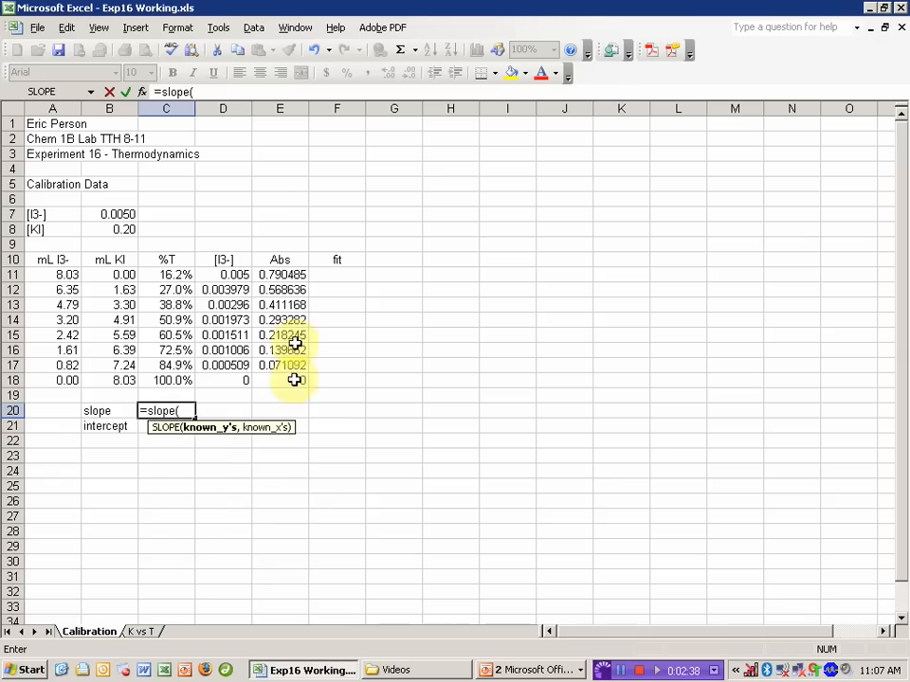
left_click_drag(281, 273, 280, 379)
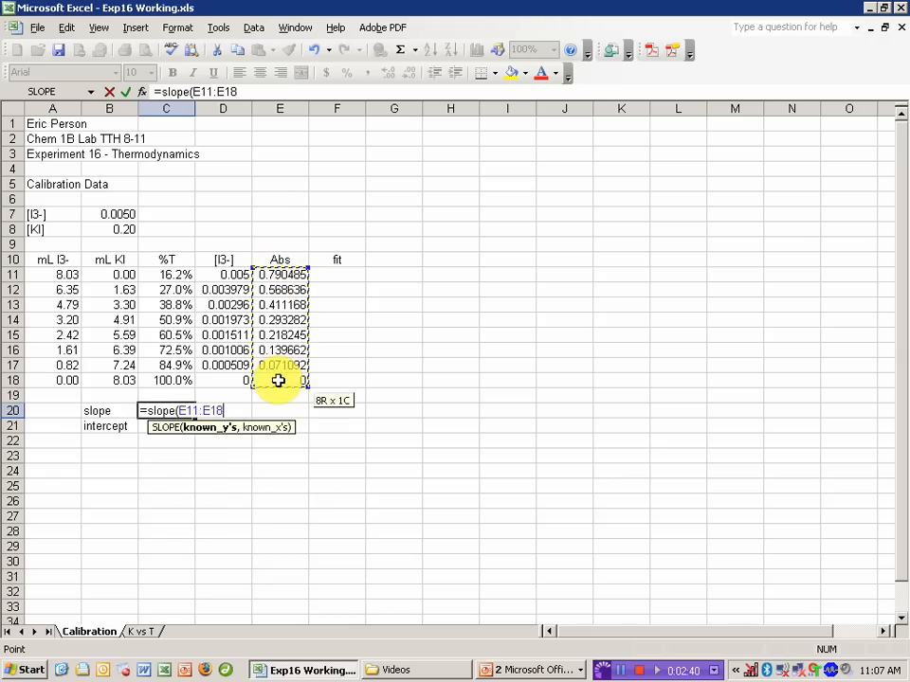
left_click_drag(223, 275, 224, 379)
type("=")
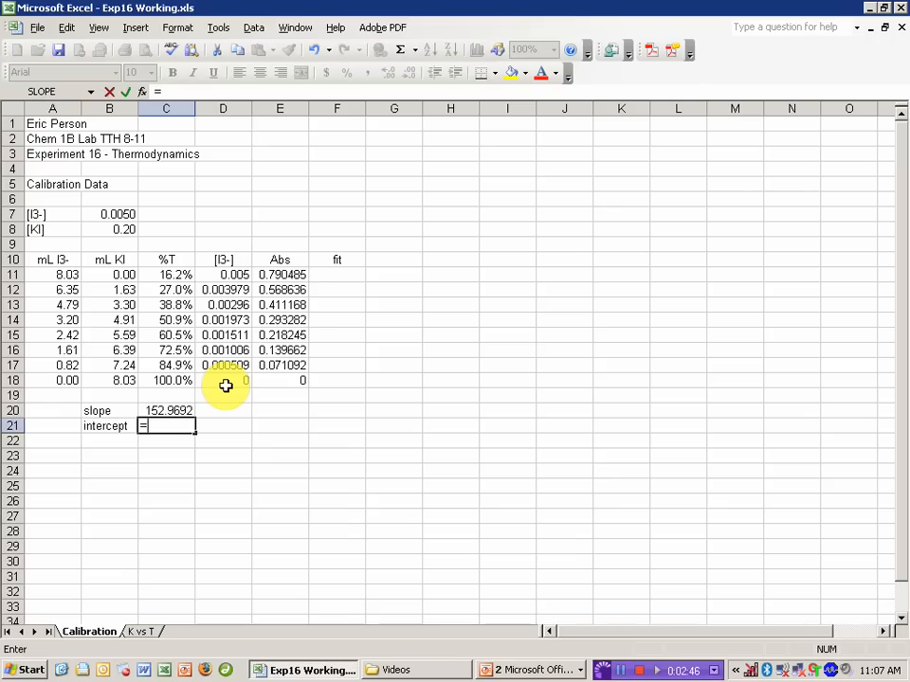
Calculate the intercept =INTERCEPT(E11:E18,D11:D18) in C21 (-0.01229).
type("intercept(")
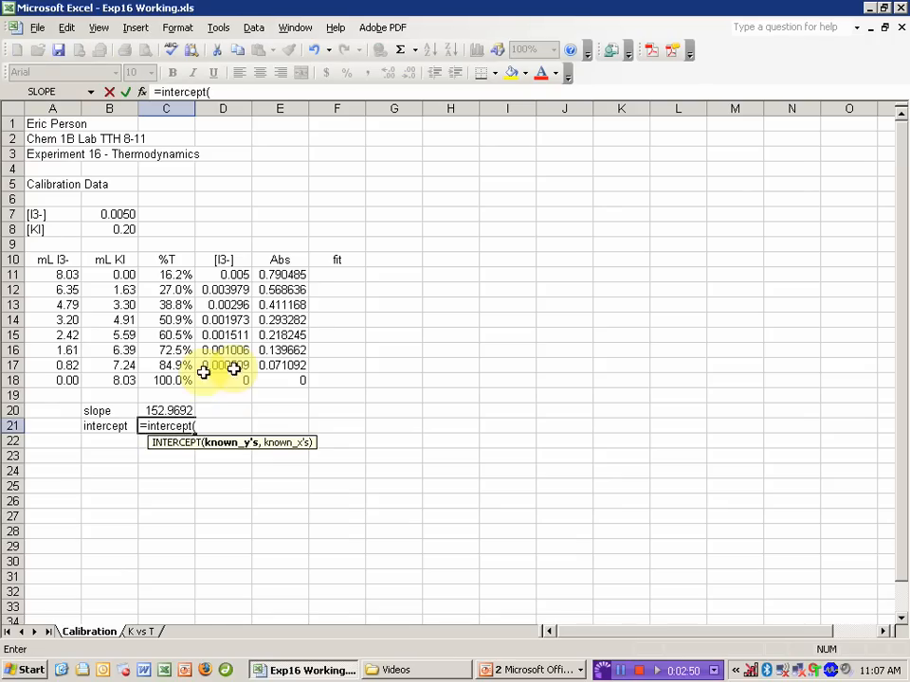
left_click_drag(281, 275, 280, 379)
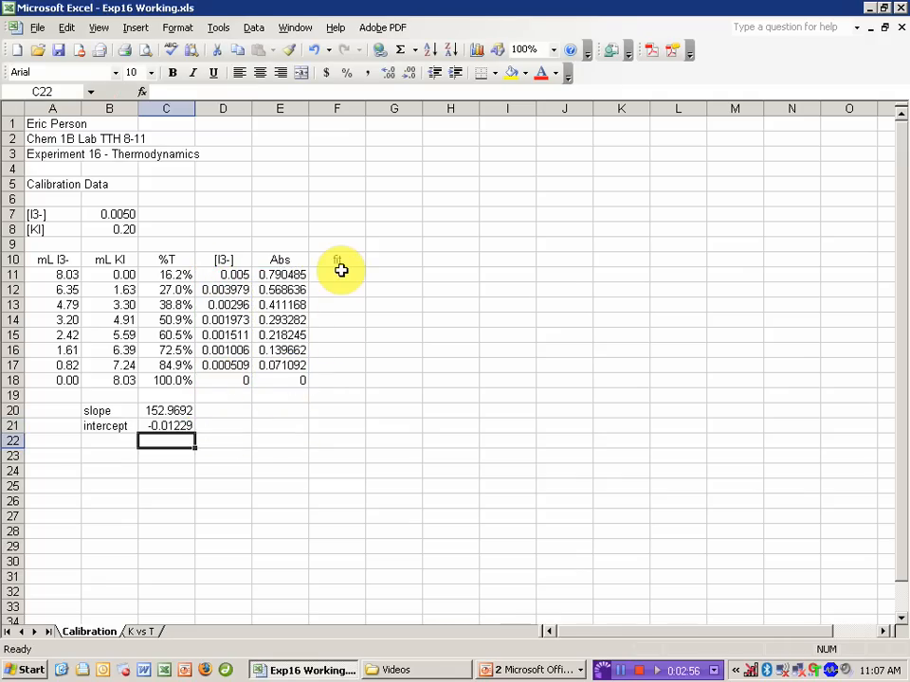
left_click(337, 275)
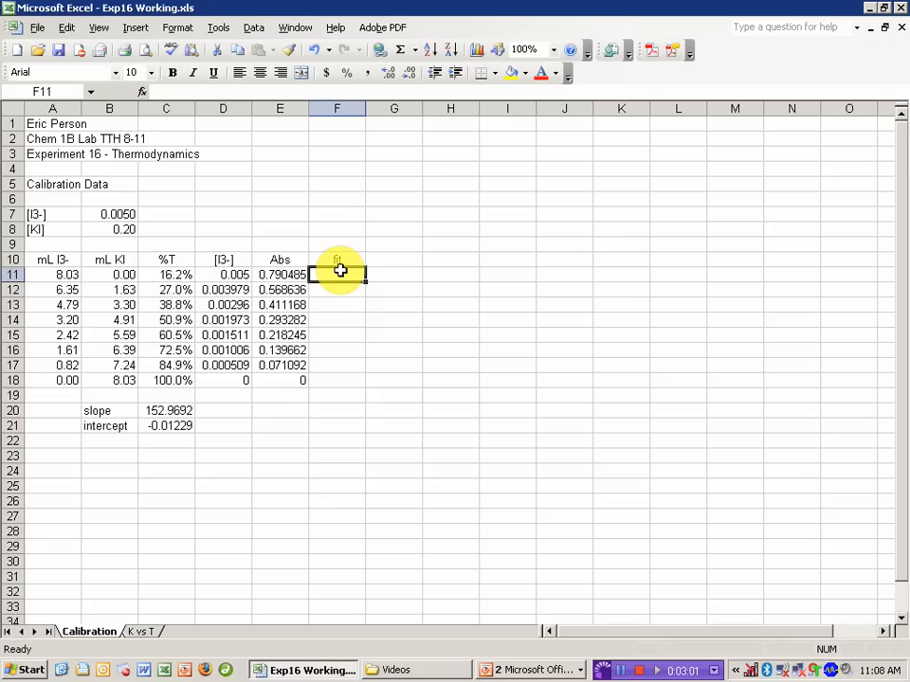
Enter =$C$20*D11+$C$21 in F11 and fill the fit predictions down to F18.
type("=")
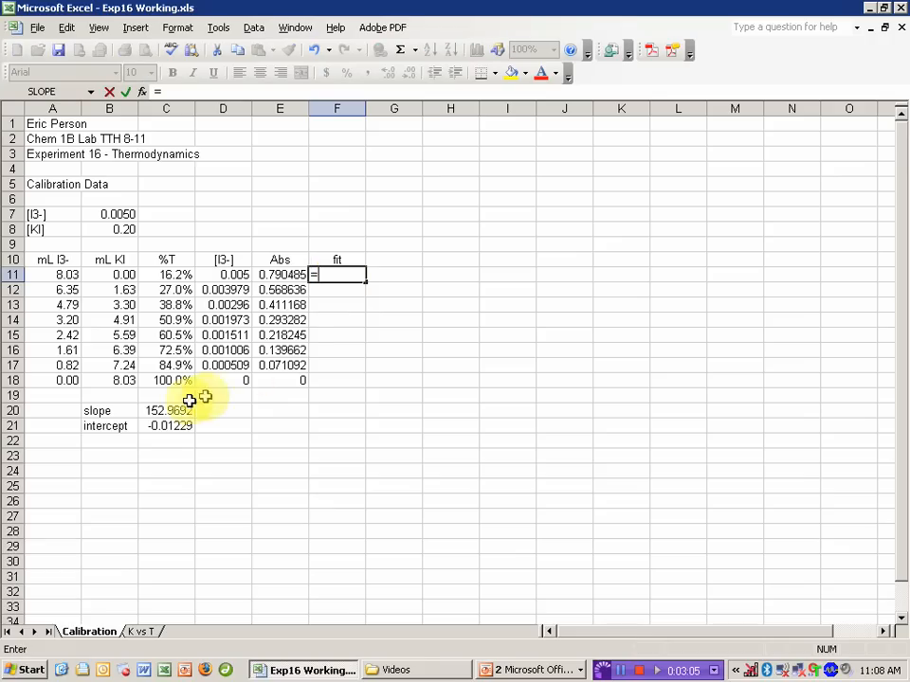
left_click(166, 410)
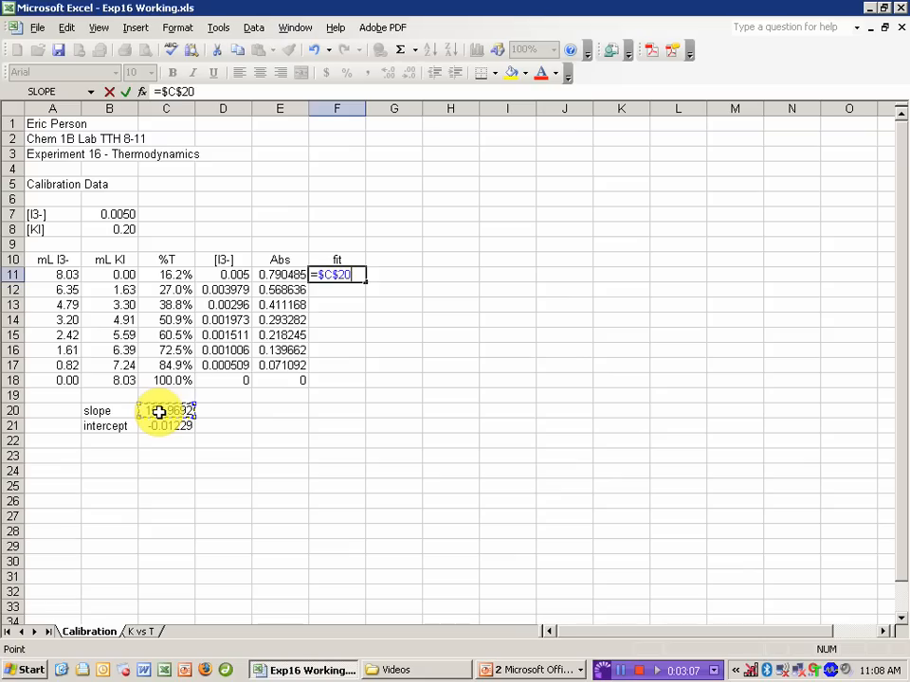
type("*")
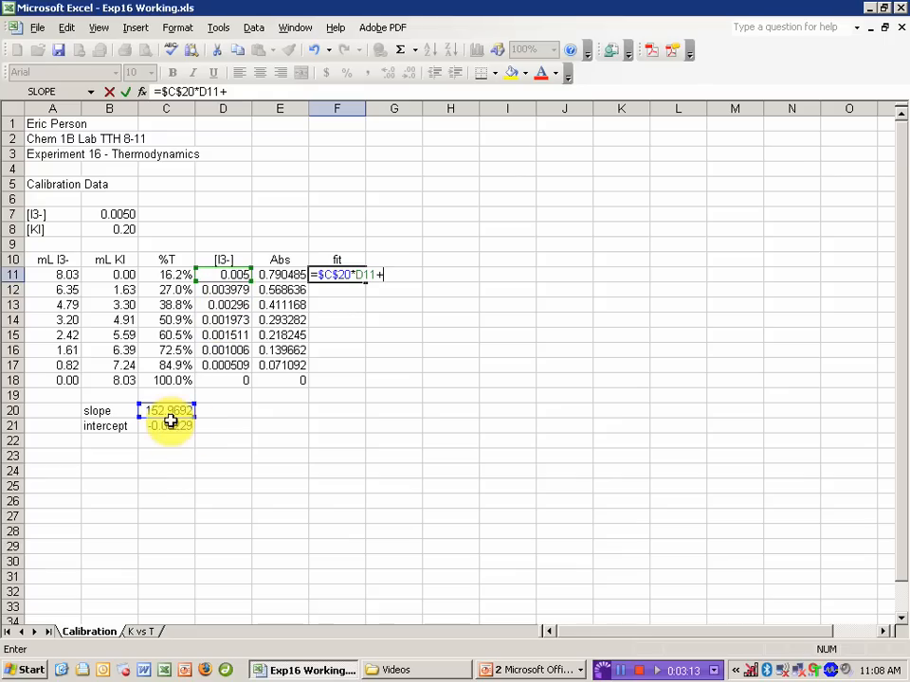
left_click(169, 424)
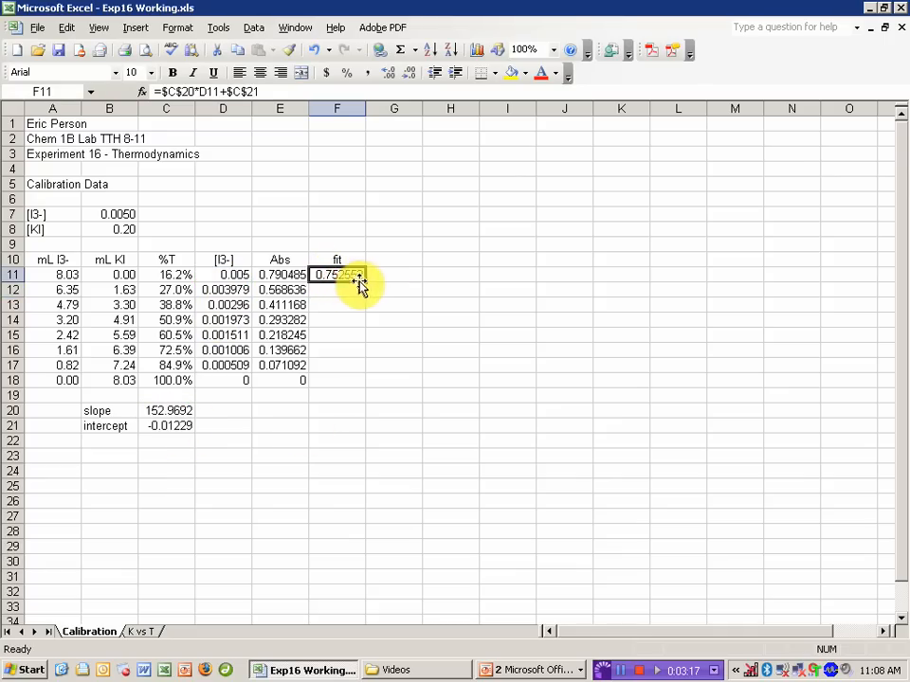
left_click_drag(338, 274, 338, 379)
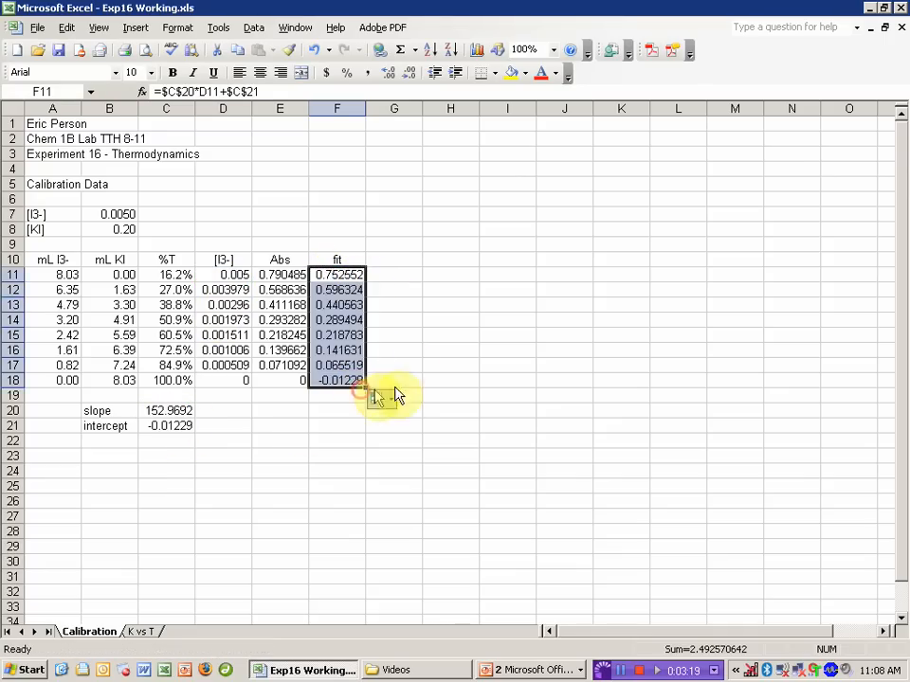
Select the [I3-], Abs and fit columns D10:F18 with headers as chart data.
left_click(222, 257)
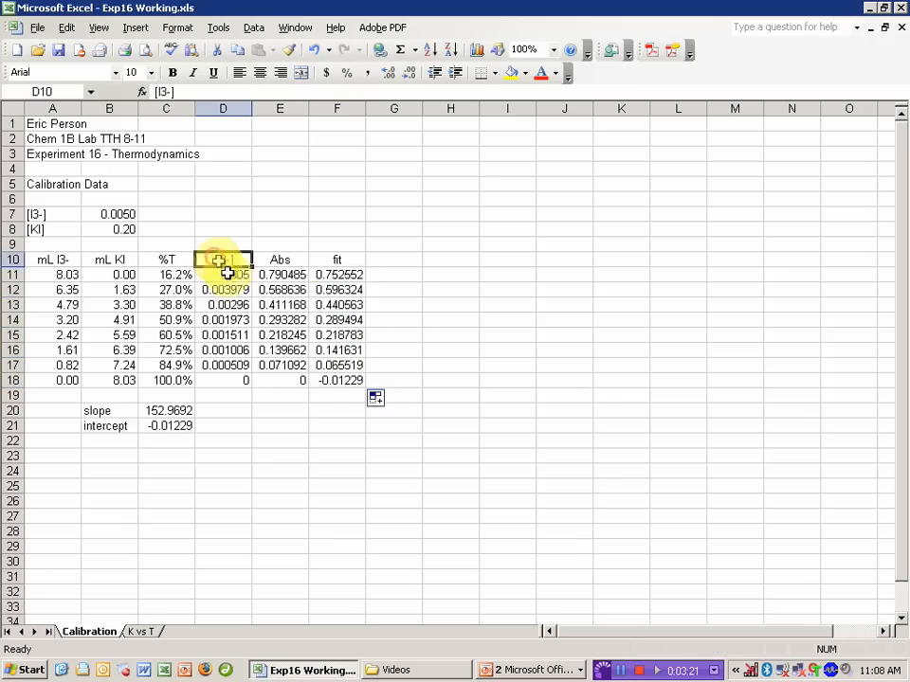
left_click_drag(223, 260, 338, 379)
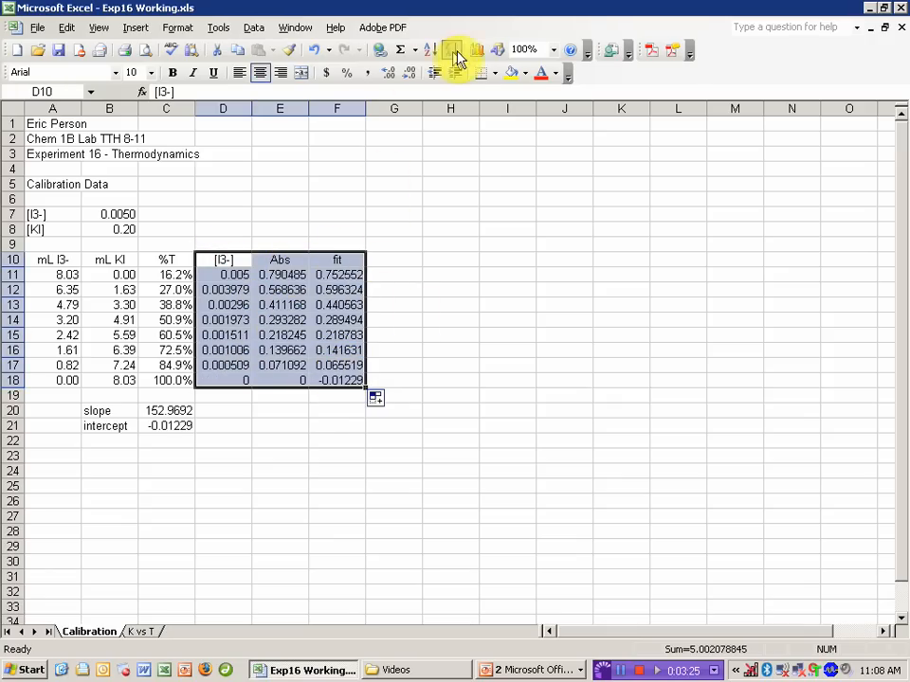
Start an XY scatter chart titled Calibration Data with axes [I3-] and Abs.
left_click(476, 49)
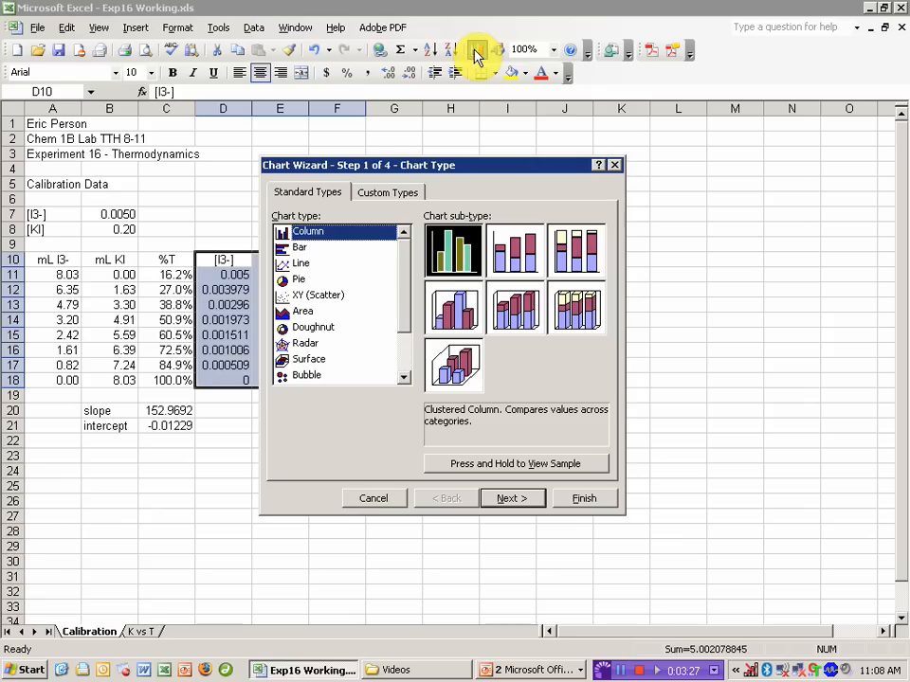
left_click(318, 295)
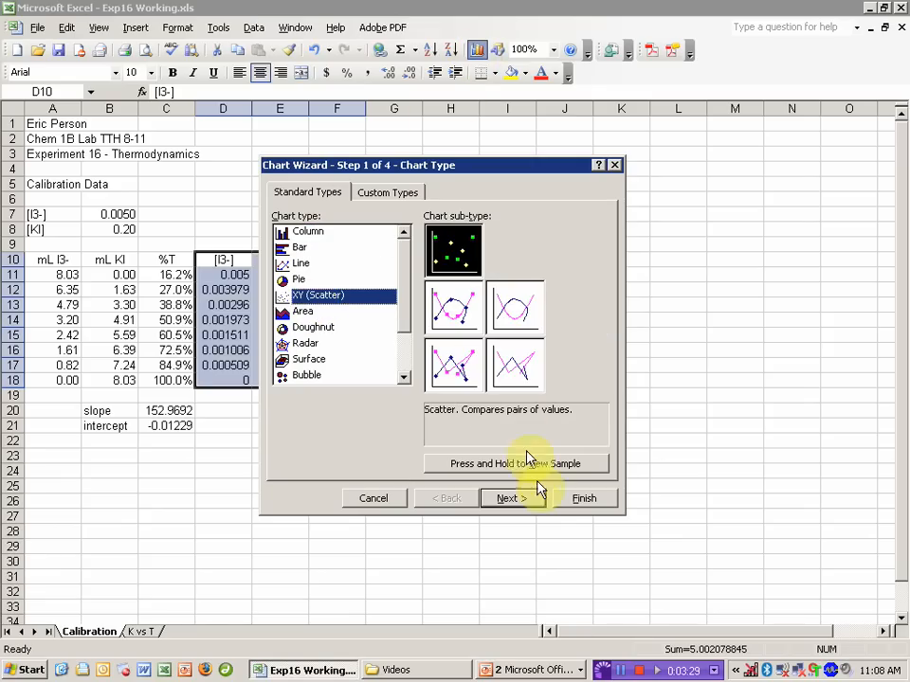
left_click(512, 496)
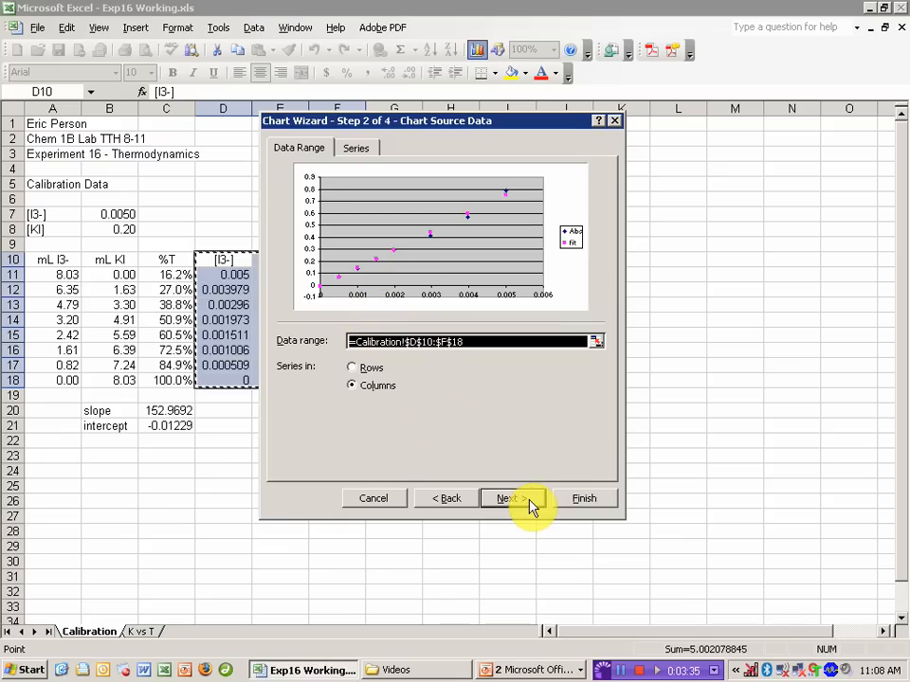
left_click(507, 499)
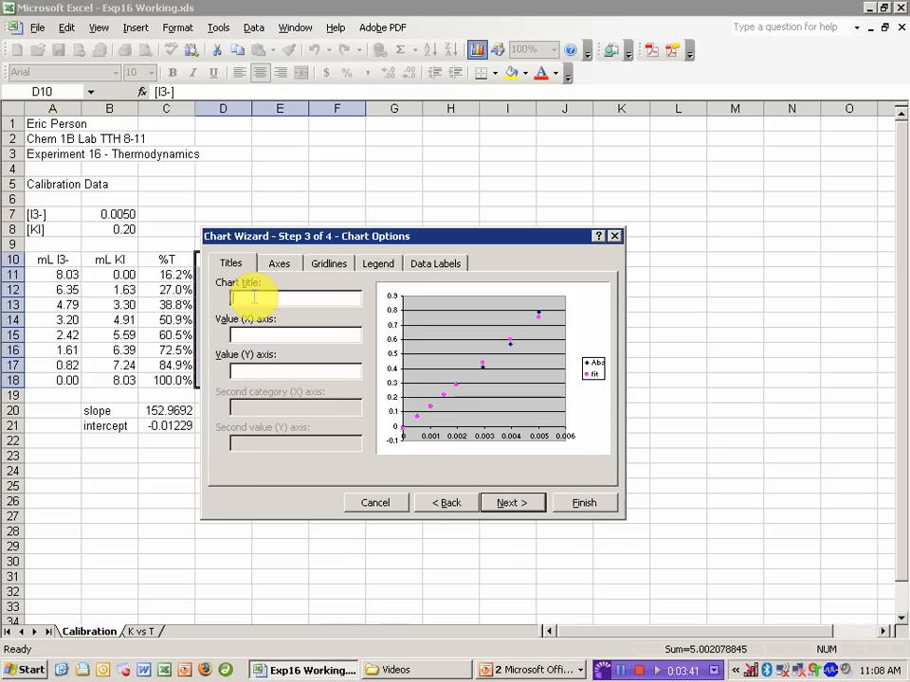
type("Calibration")
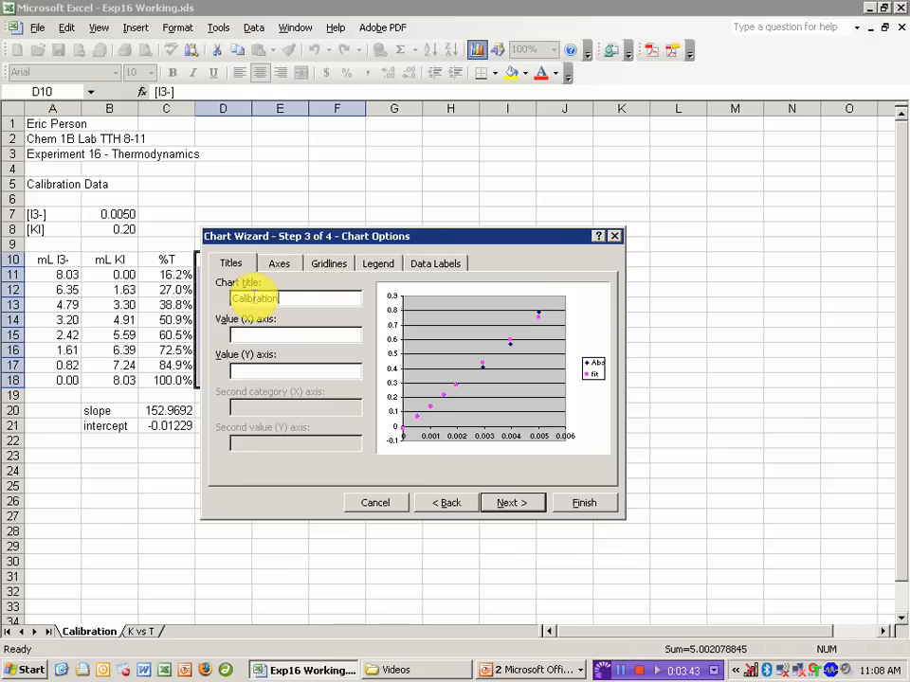
type("Data")
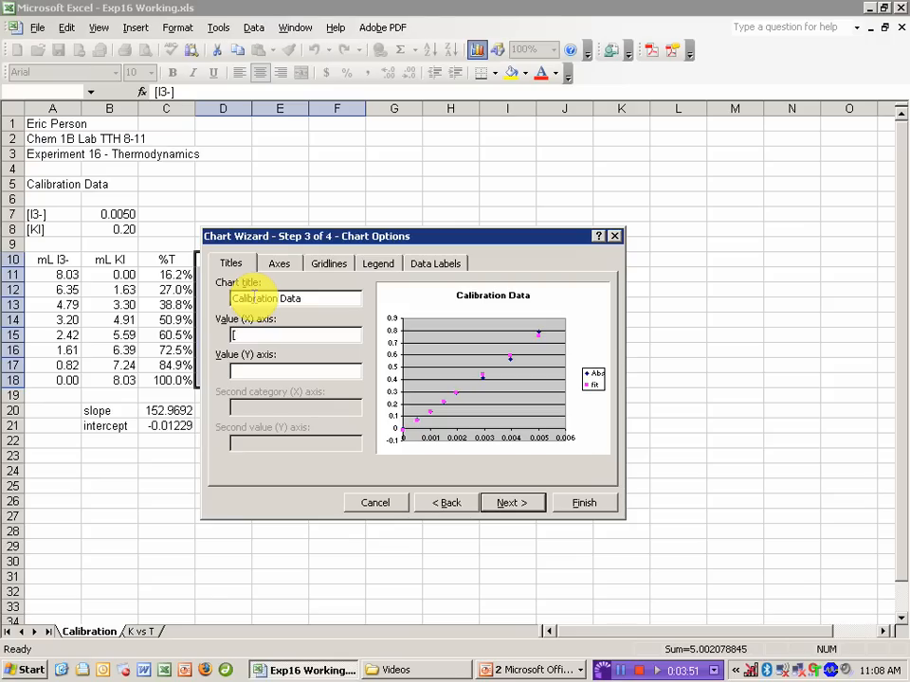
type("[I3-]")
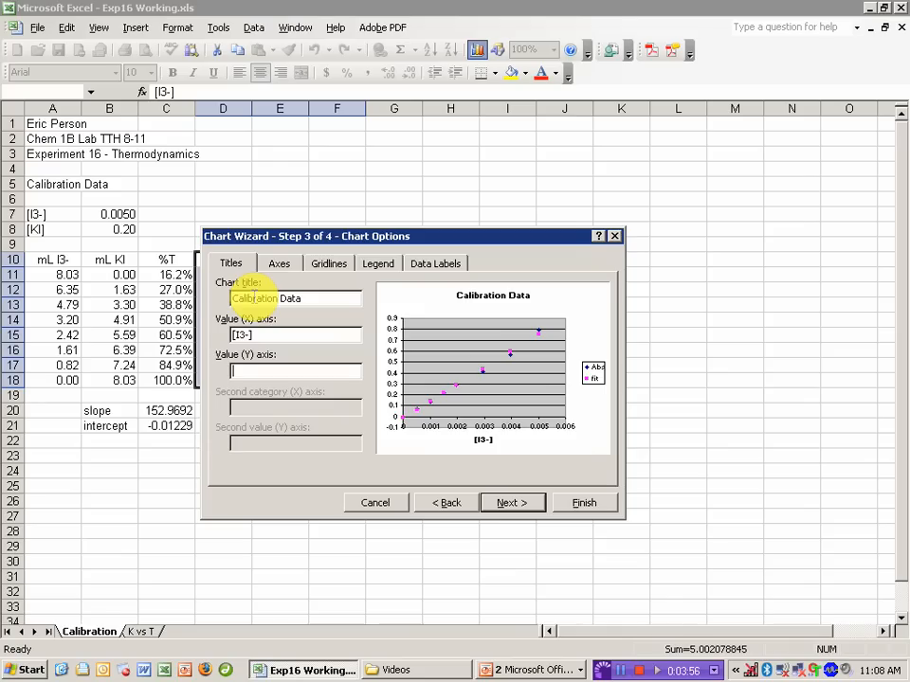
type("Absorbance")
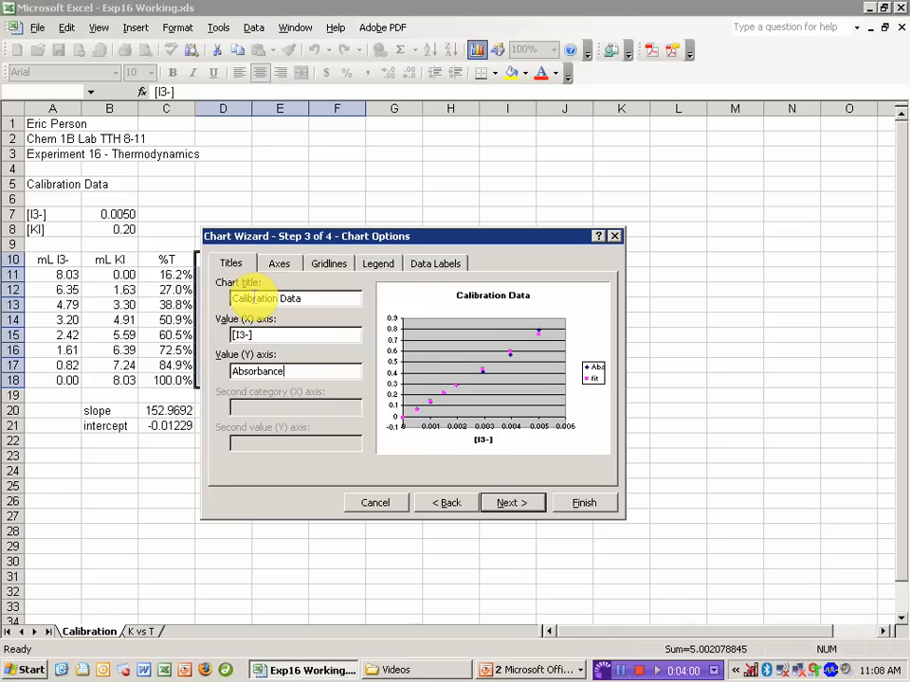
Turn off major gridlines and the legend, then place the chart on the Calibration sheet.
left_click(330, 264)
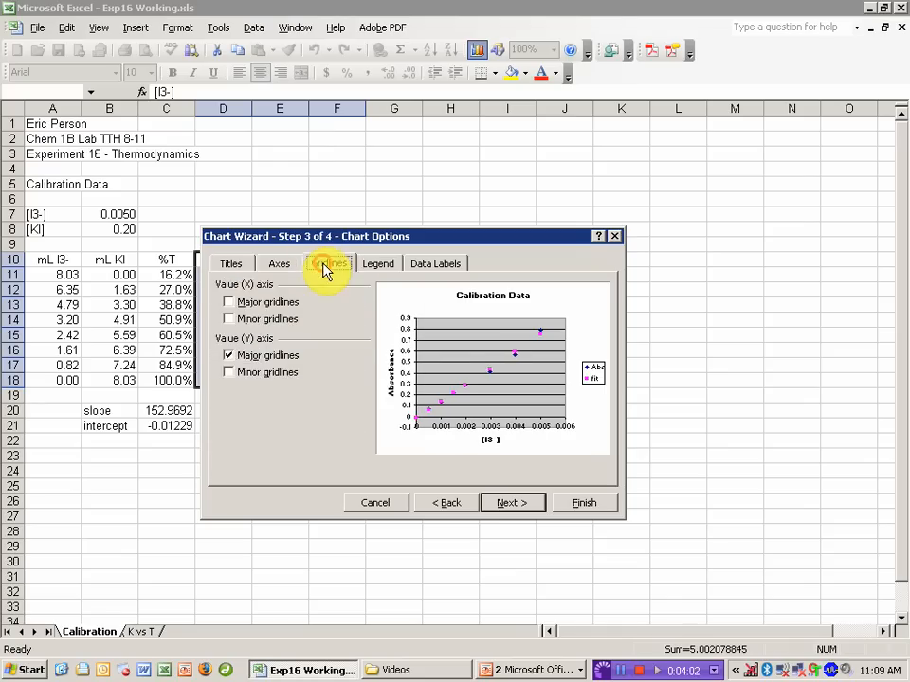
left_click(330, 264)
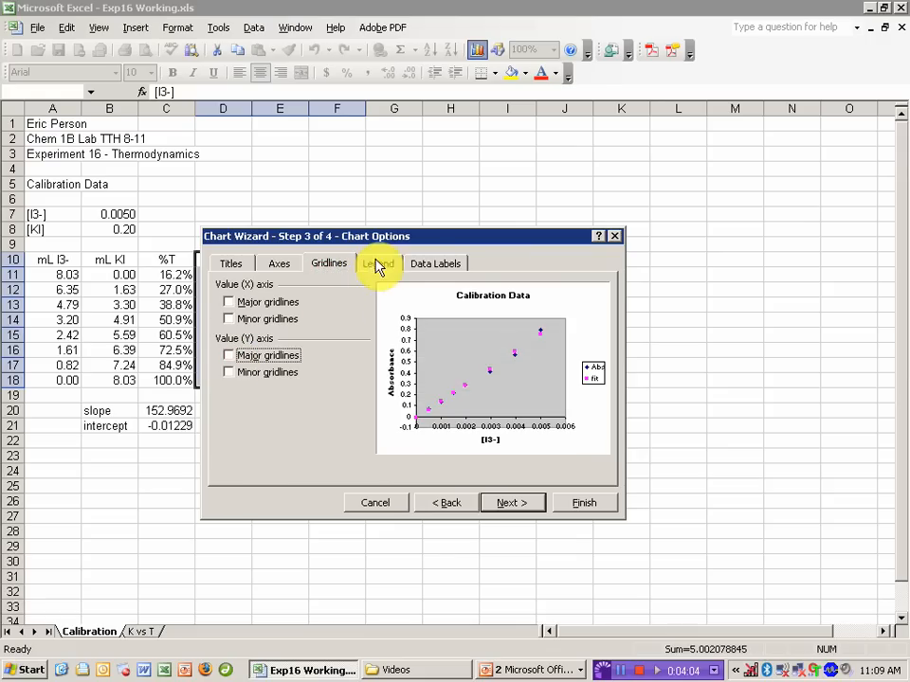
left_click(379, 264)
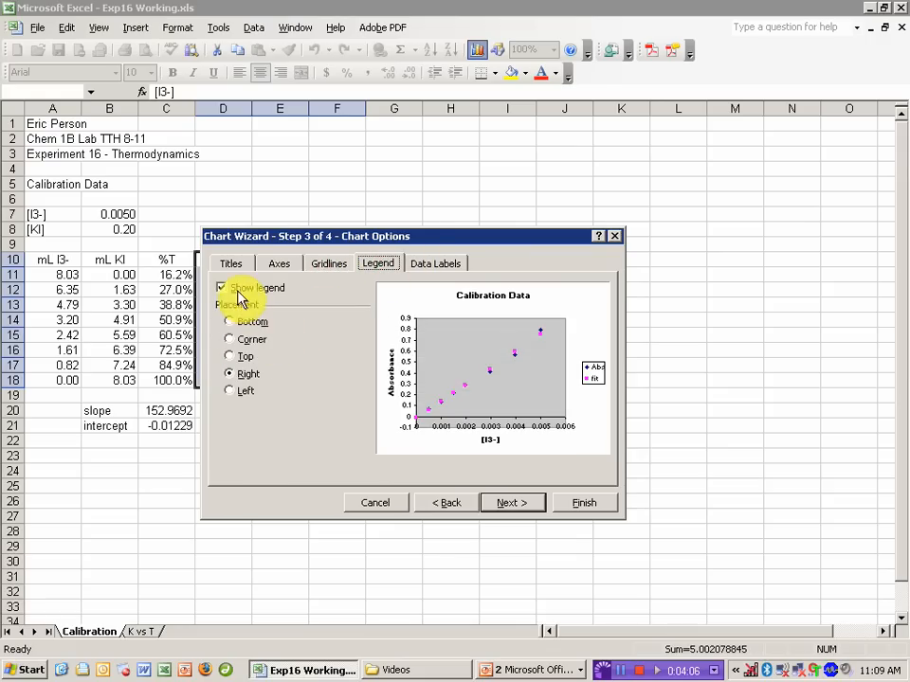
left_click(222, 288)
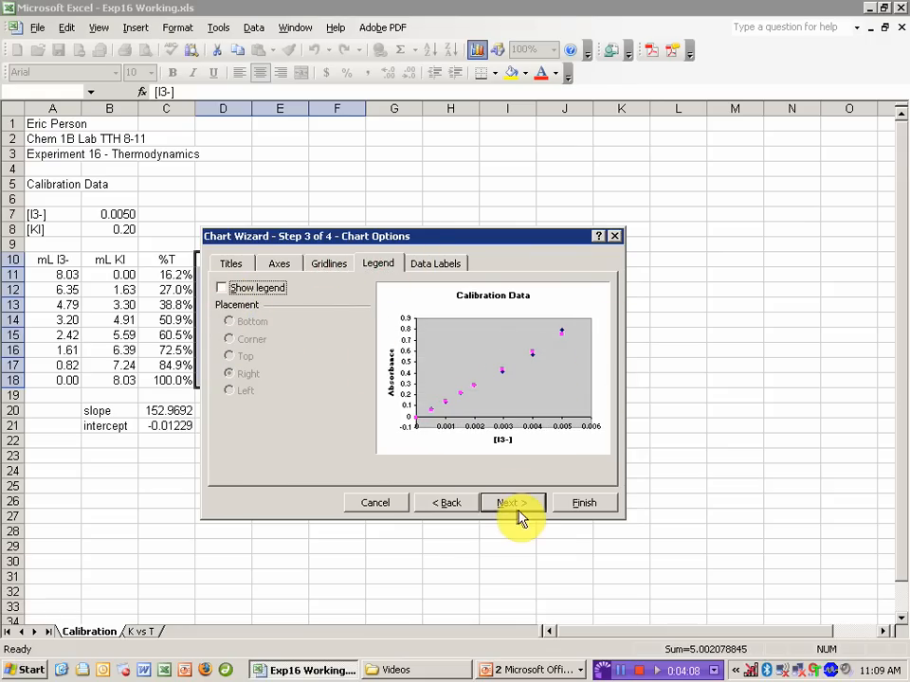
left_click(584, 502)
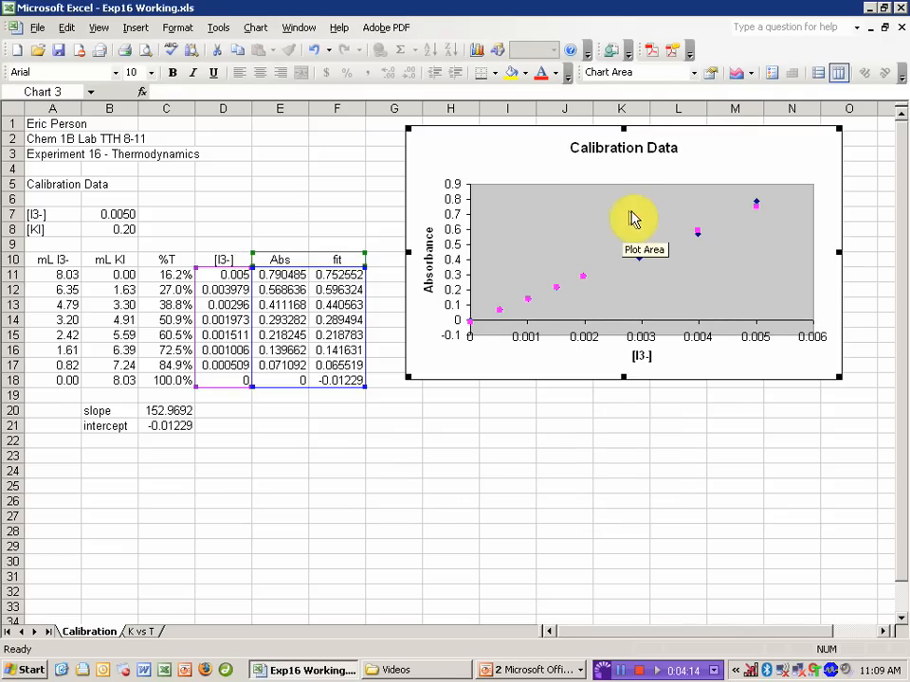
Clear the plot area fill so the chart has a plain white background.
left_click(644, 218)
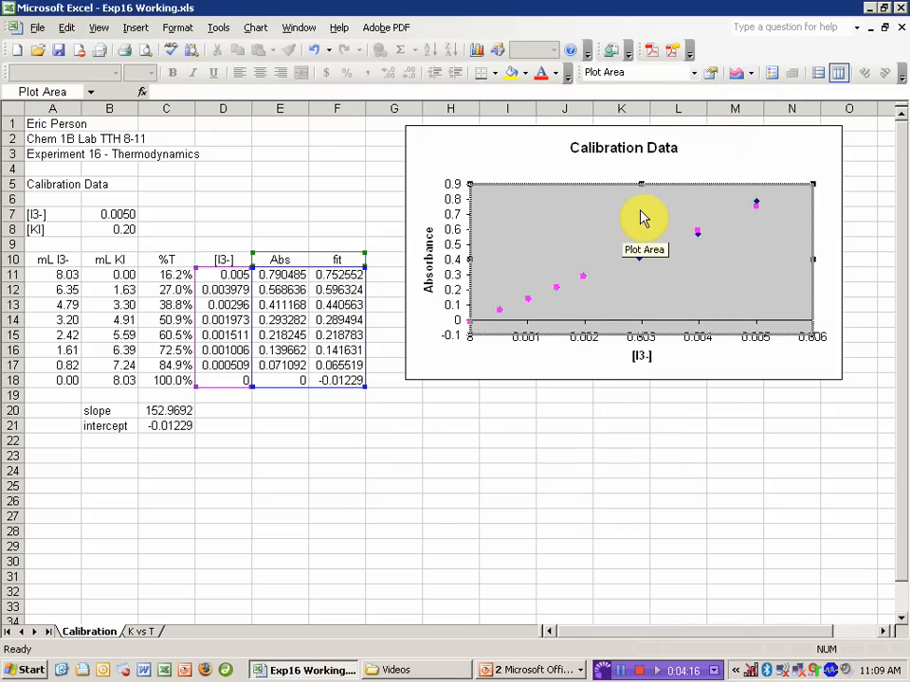
left_click(701, 311)
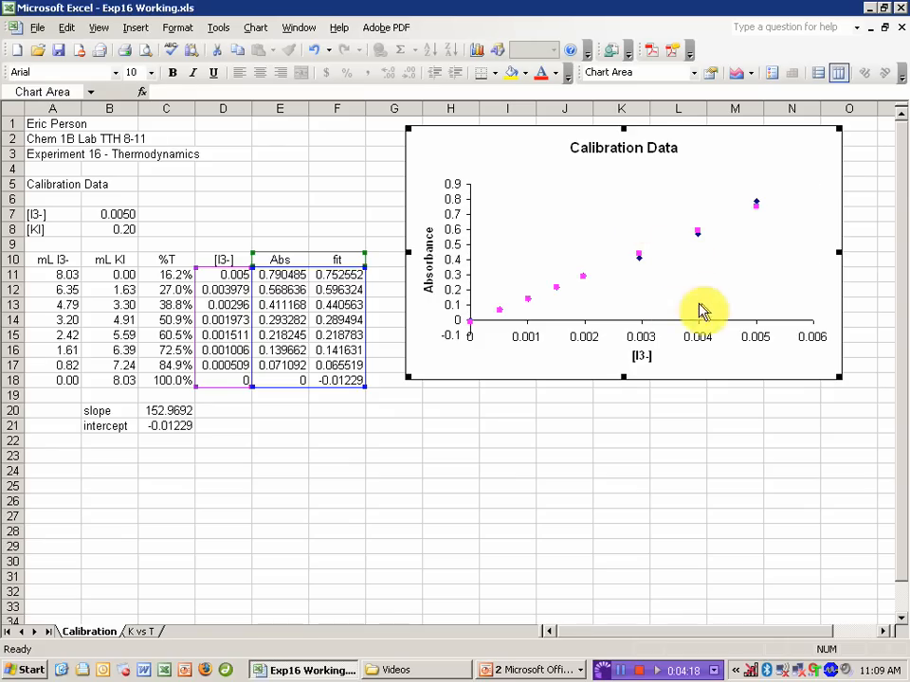
mouse_move(583, 326)
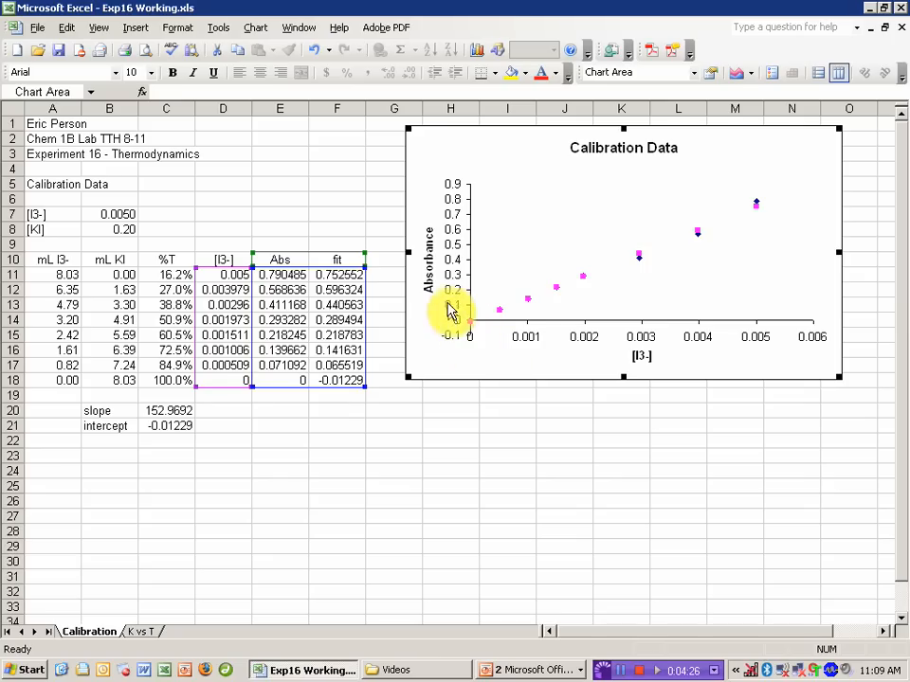
right_click(453, 250)
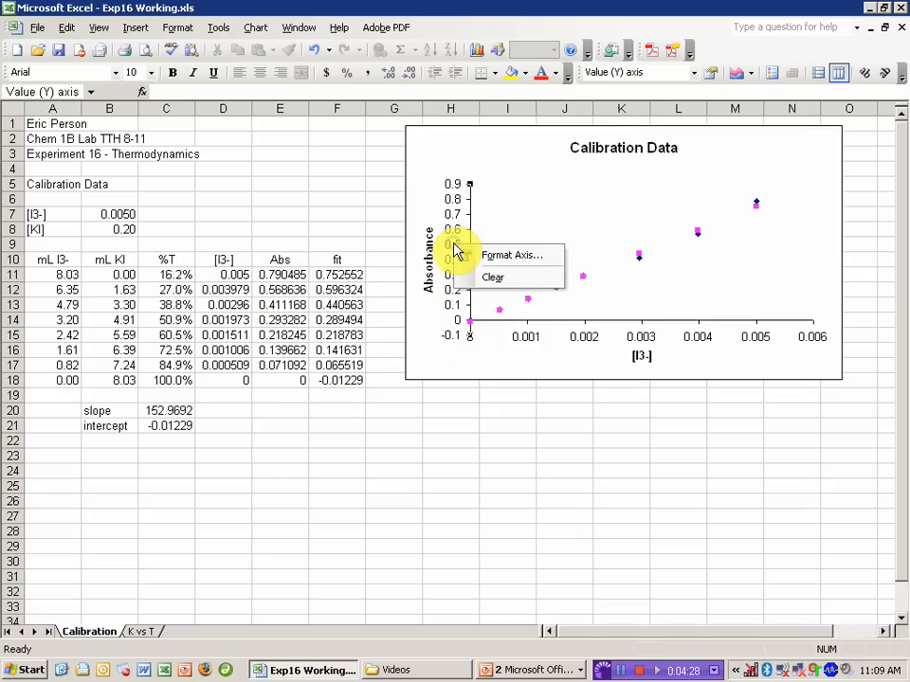
Set the absorbance axis minimum to 0 in Format Axis.
left_click(511, 254)
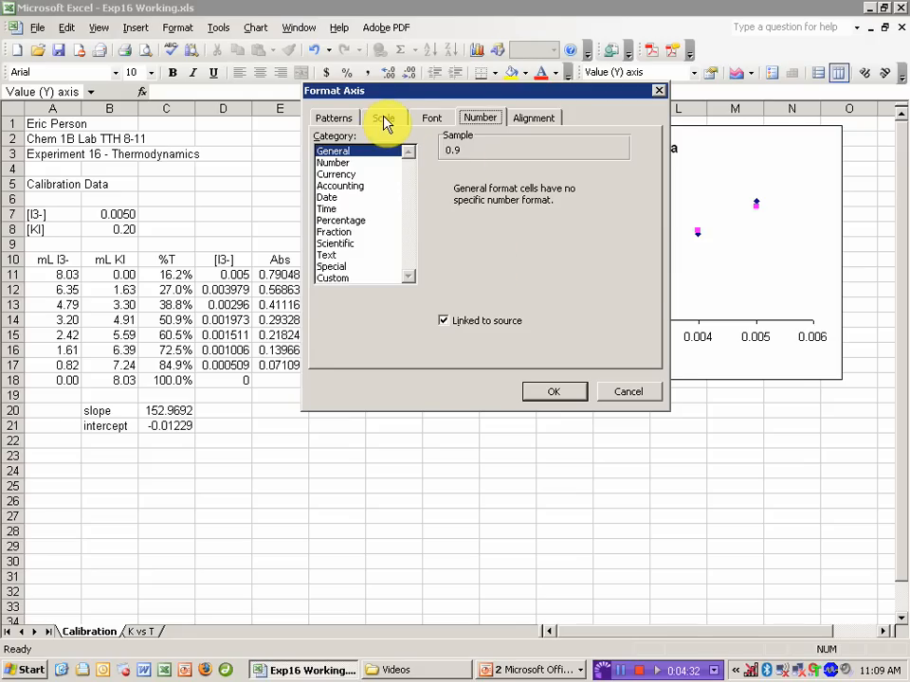
left_click(383, 117)
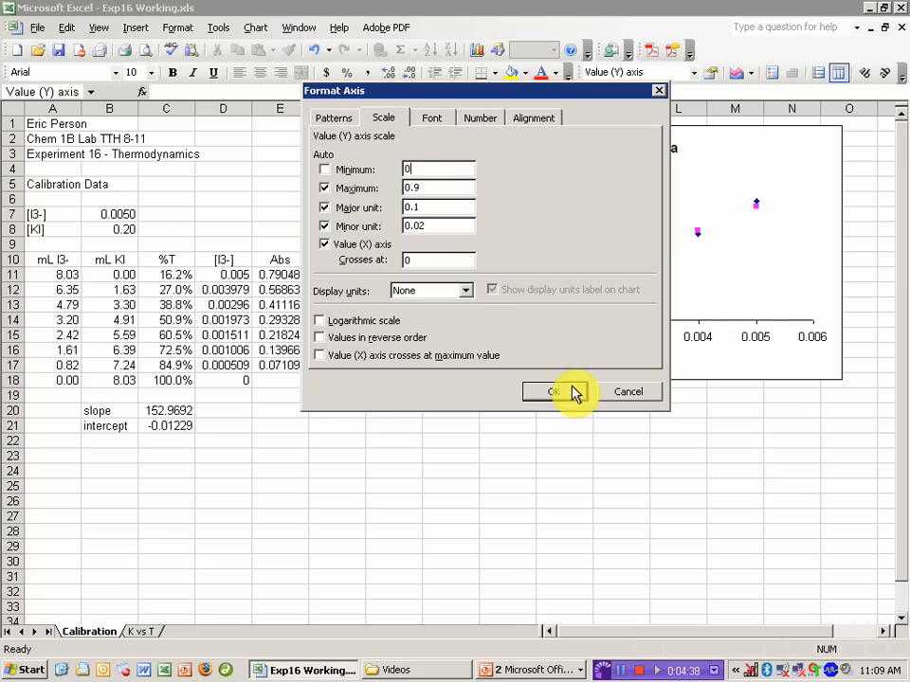
left_click(553, 390)
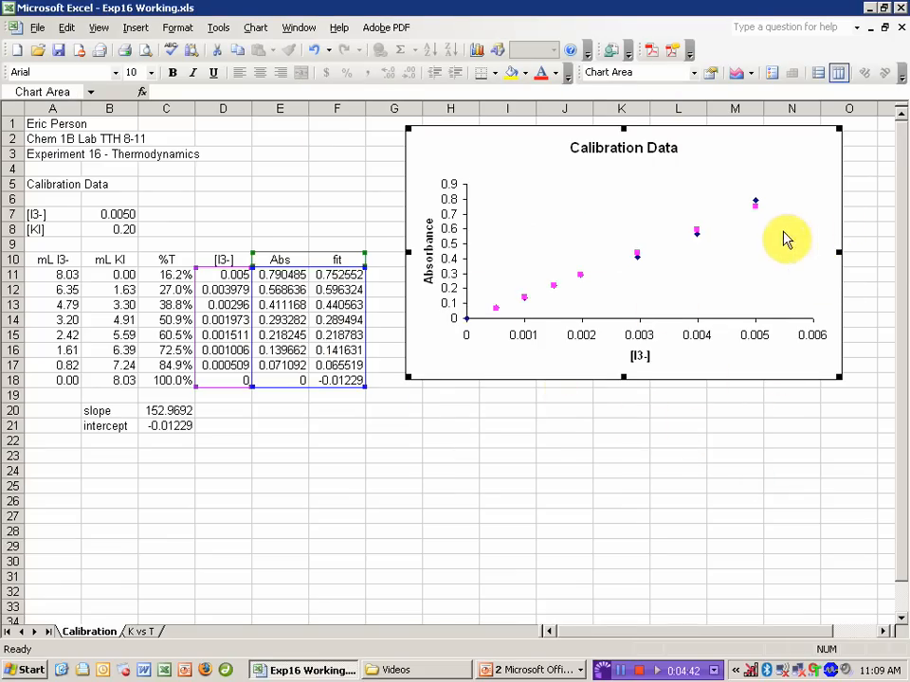
mouse_move(637, 262)
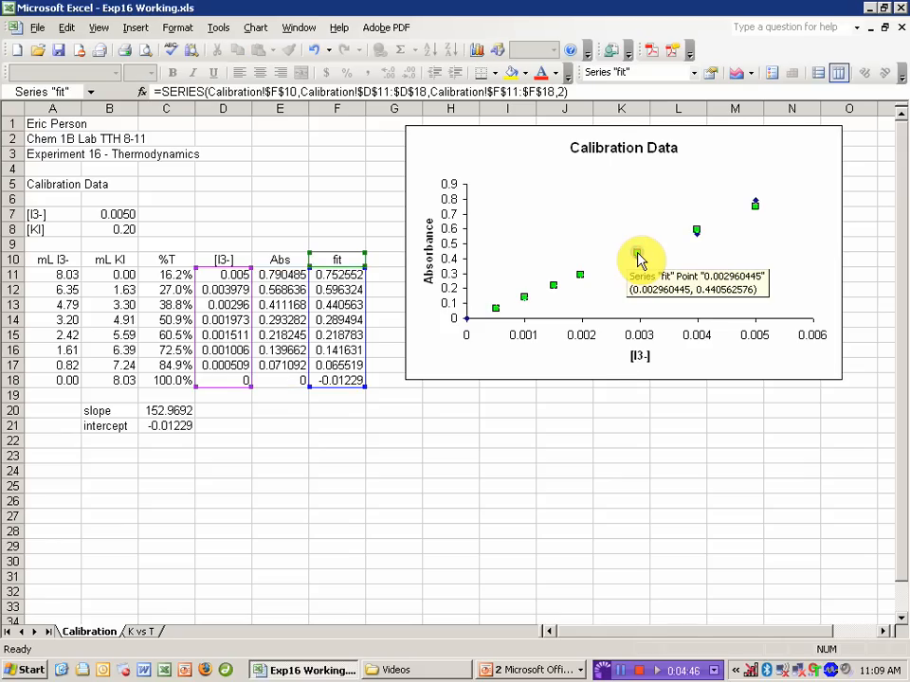
Format the fit series with no markers and a custom line, leaving Abs as points.
double_click(637, 256)
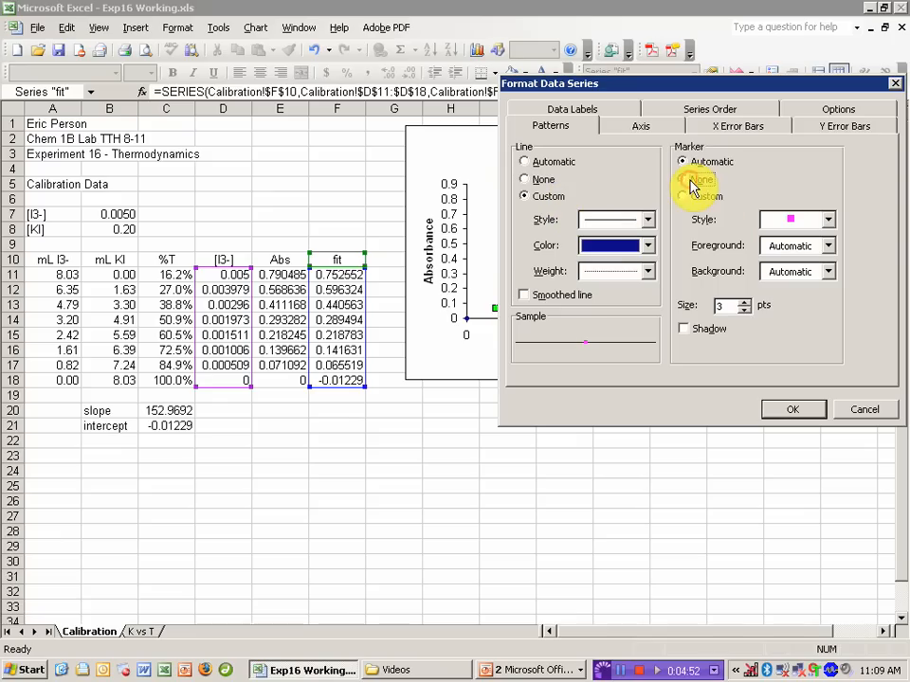
left_click(682, 178)
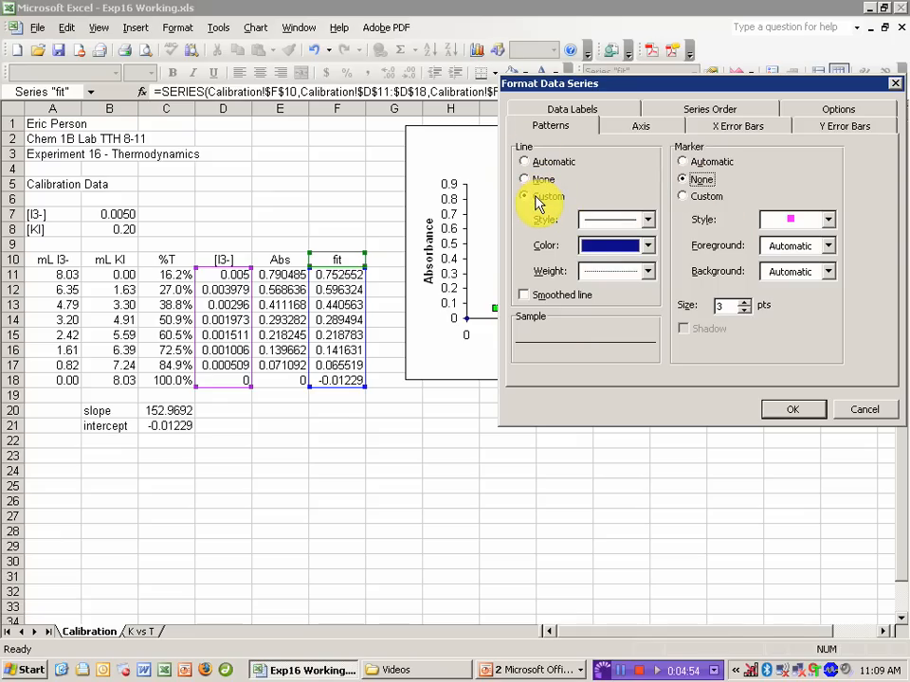
left_click(525, 196)
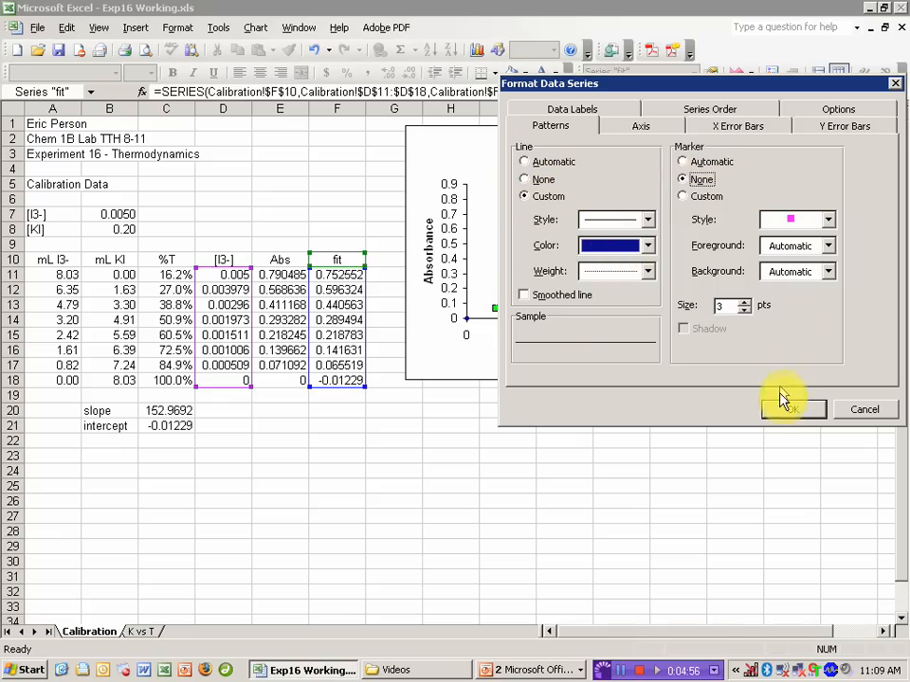
left_click(788, 410)
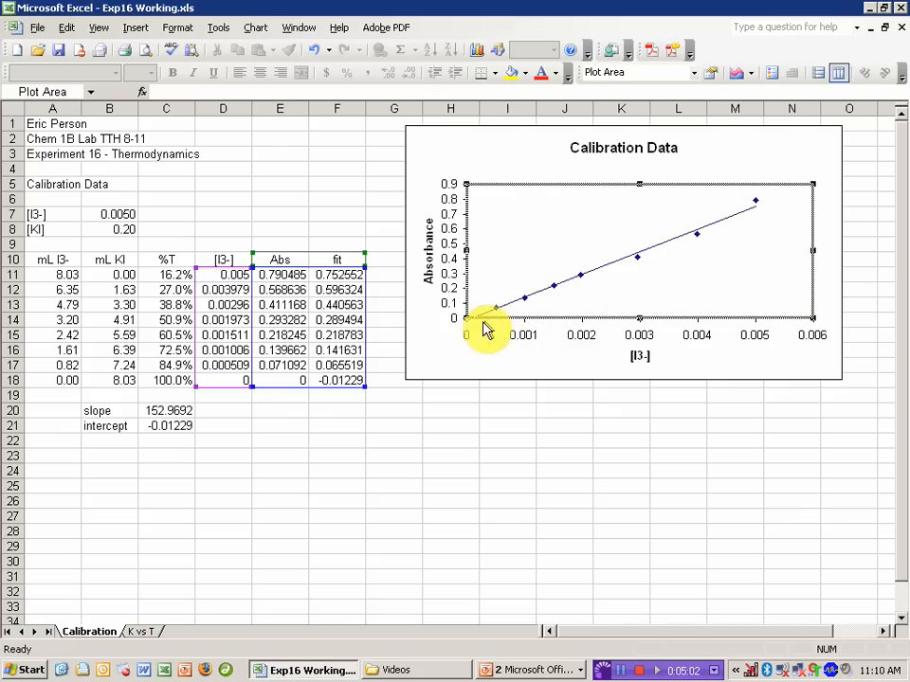
mouse_move(564, 300)
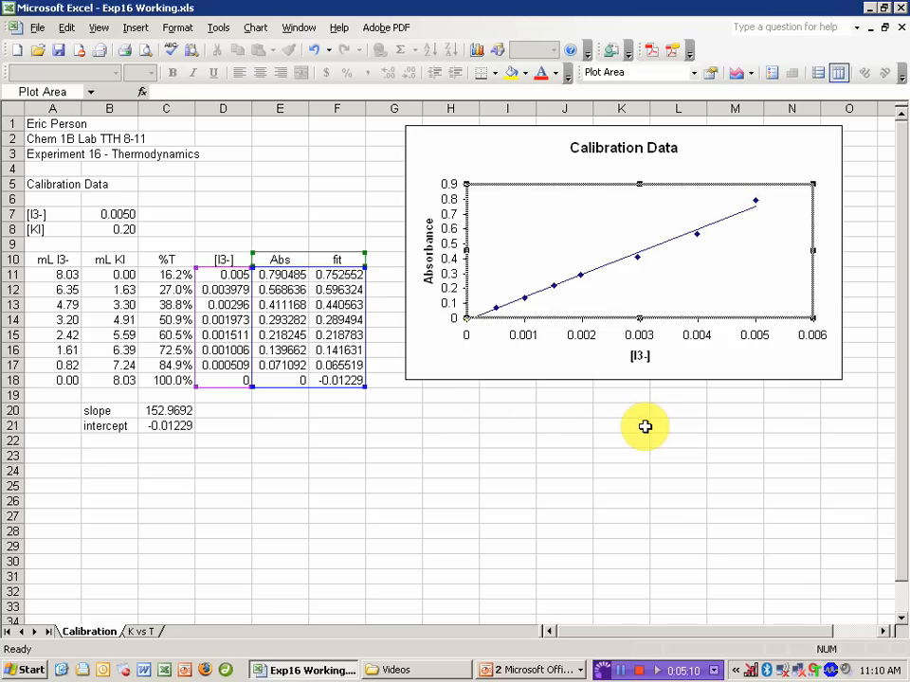
mouse_move(250, 432)
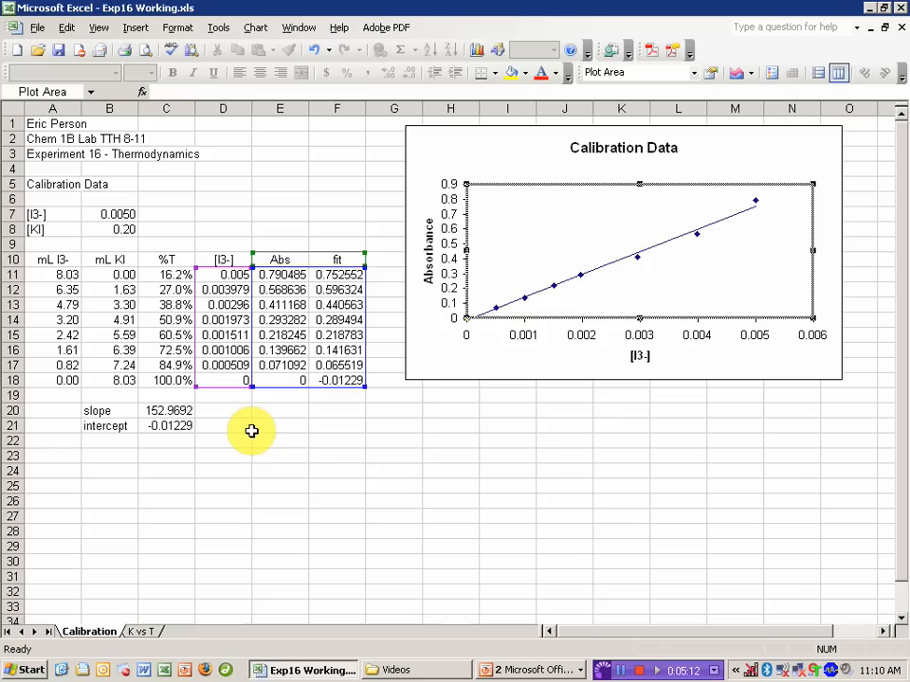
mouse_move(300, 405)
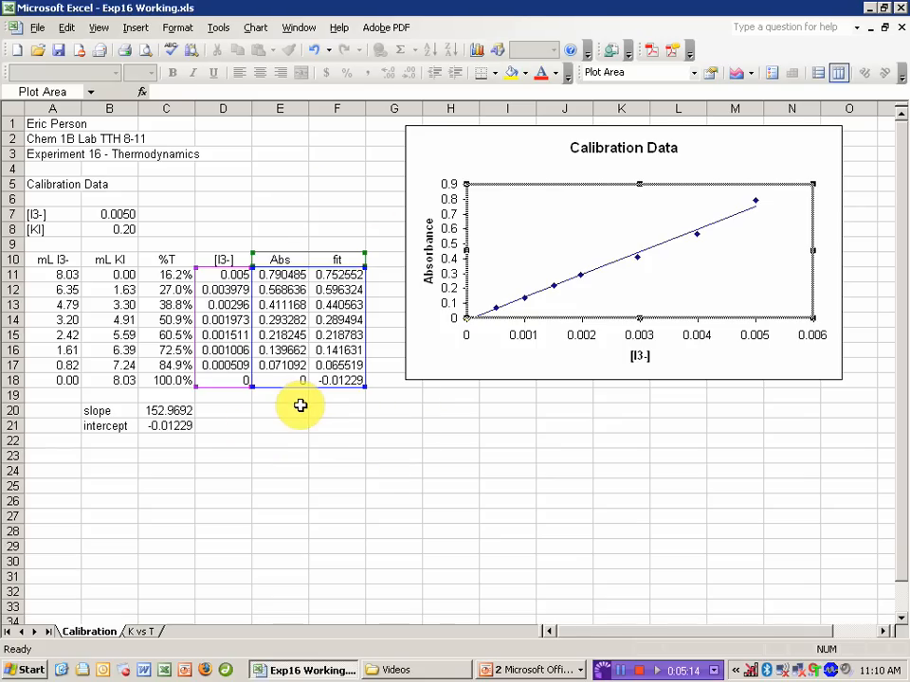
left_click(140, 631)
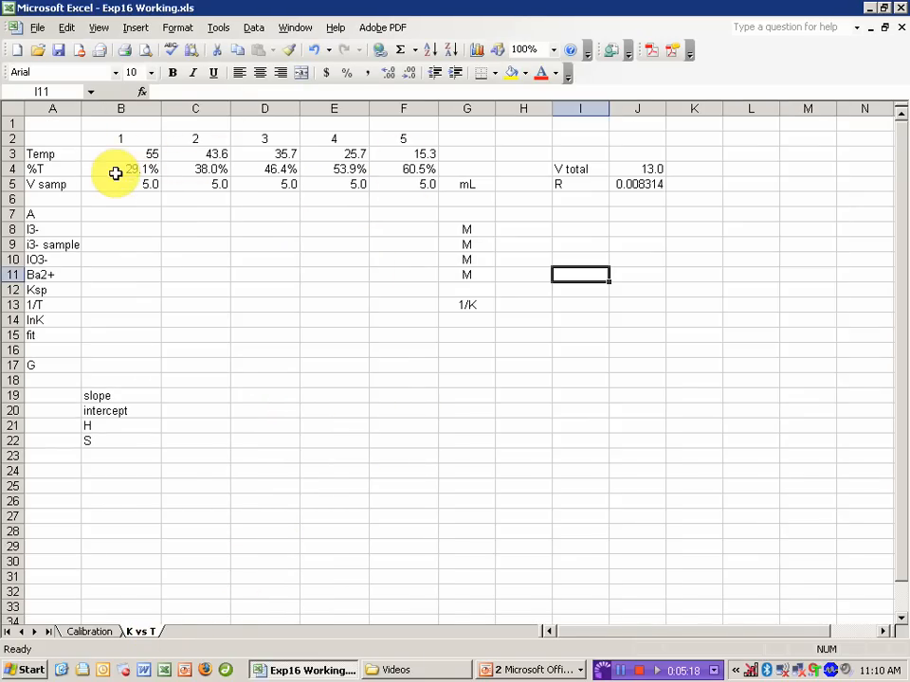
mouse_move(401, 174)
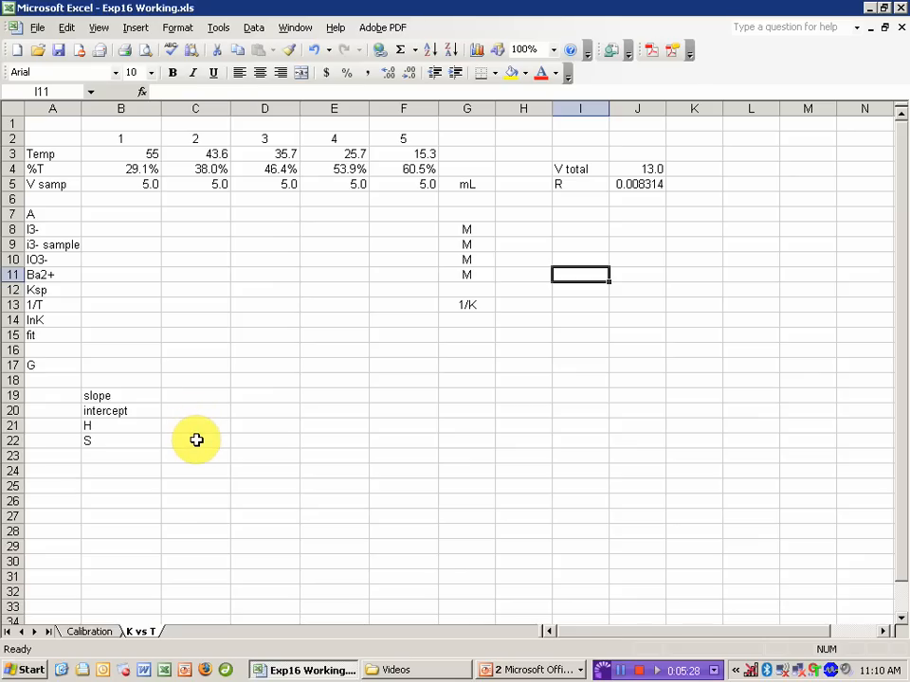
mouse_move(103, 368)
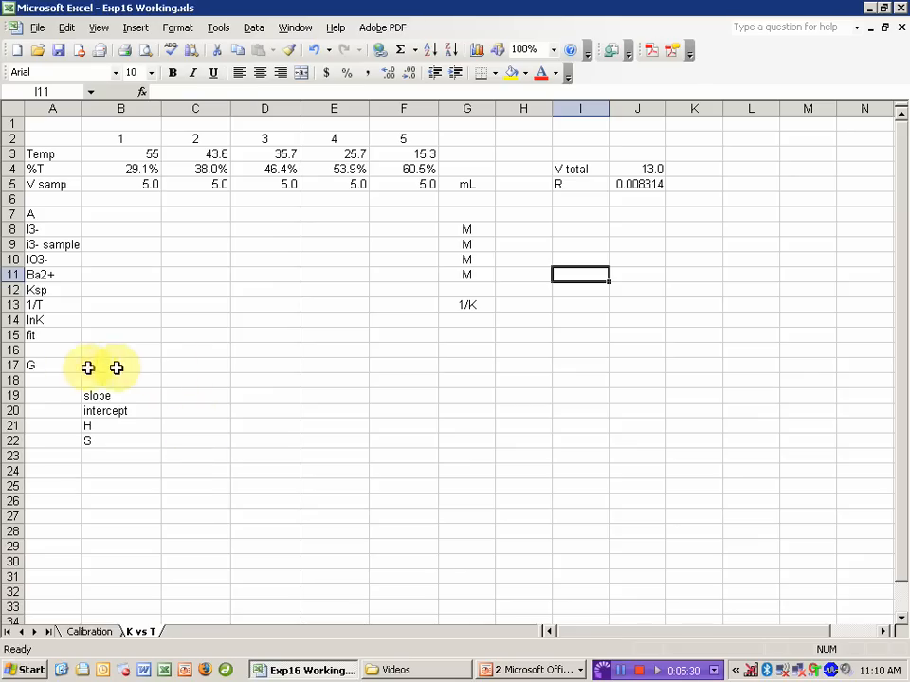